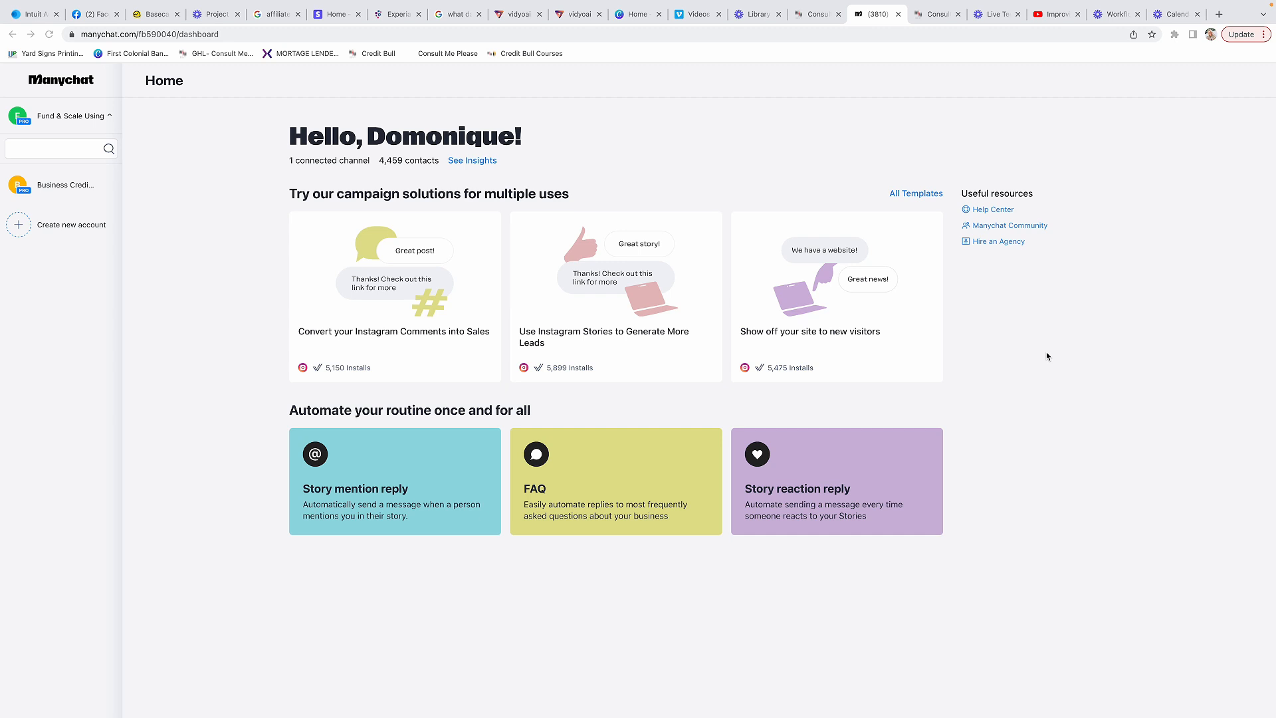
{"action": "mouse_move", "coordinate": [111, 313]}
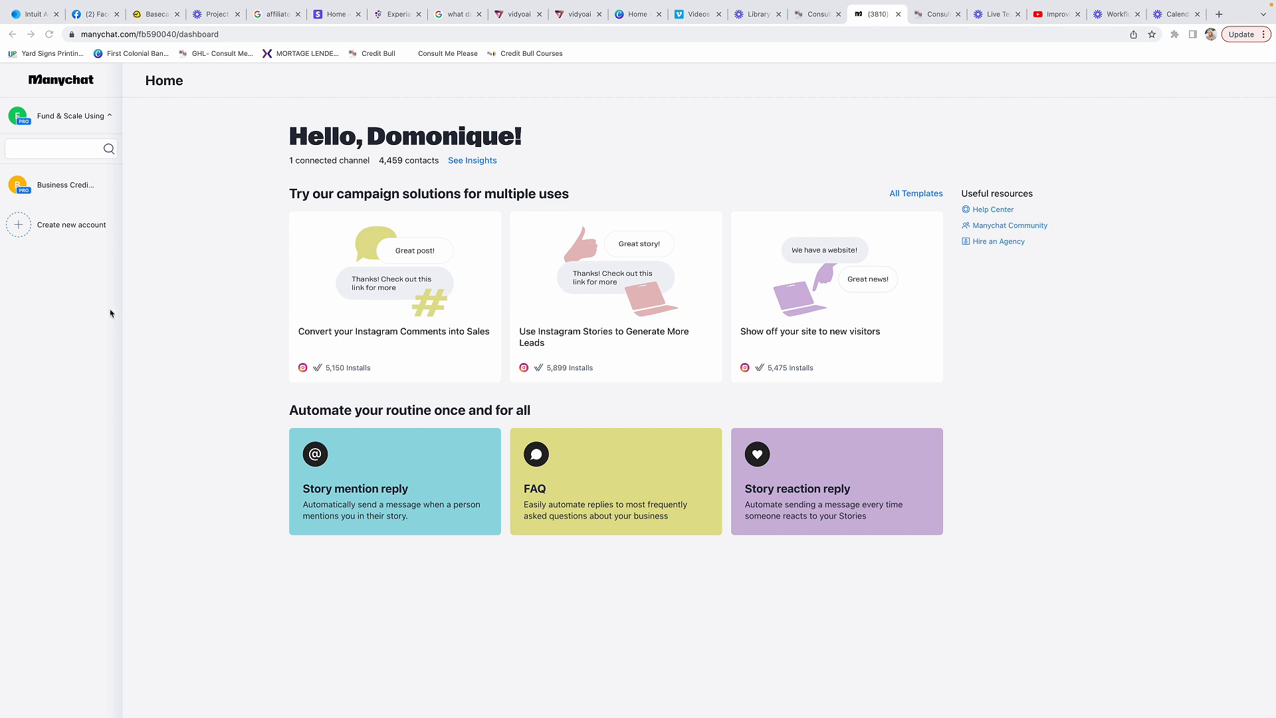
{"action": "mouse_move", "coordinate": [393, 144]}
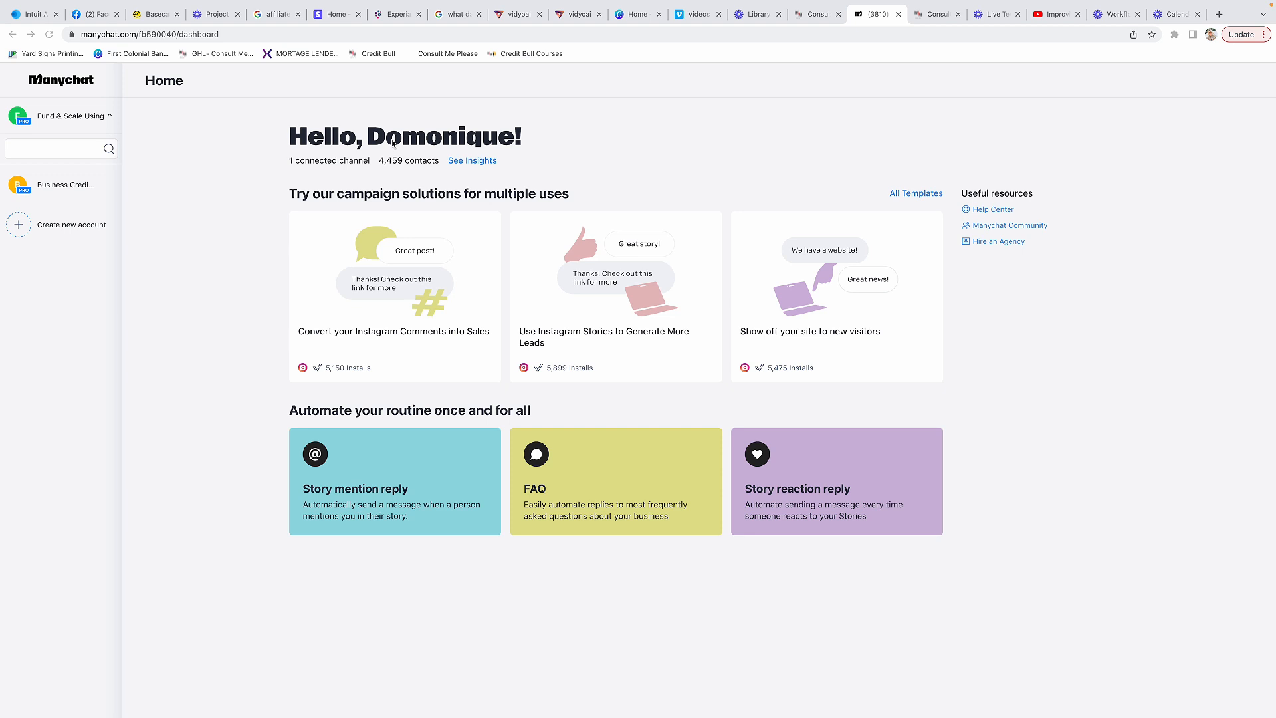
{"action": "mouse_move", "coordinate": [126, 149]}
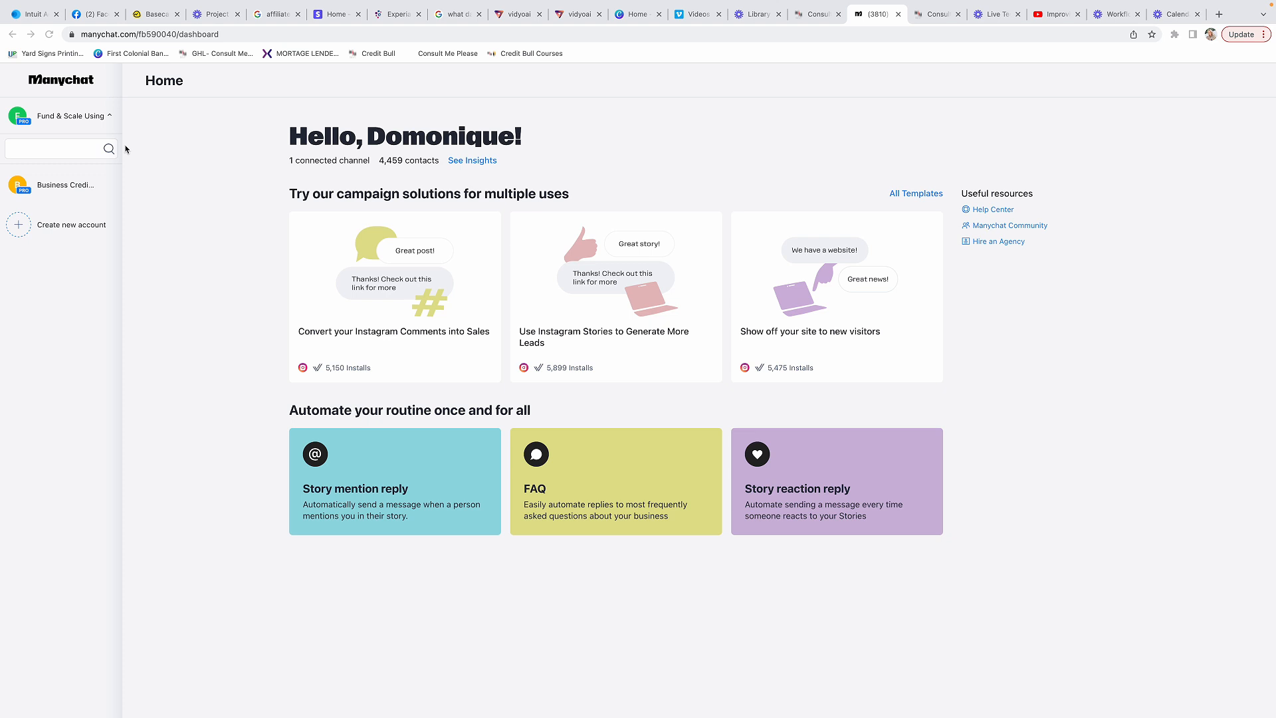
{"action": "mouse_move", "coordinate": [40, 225]}
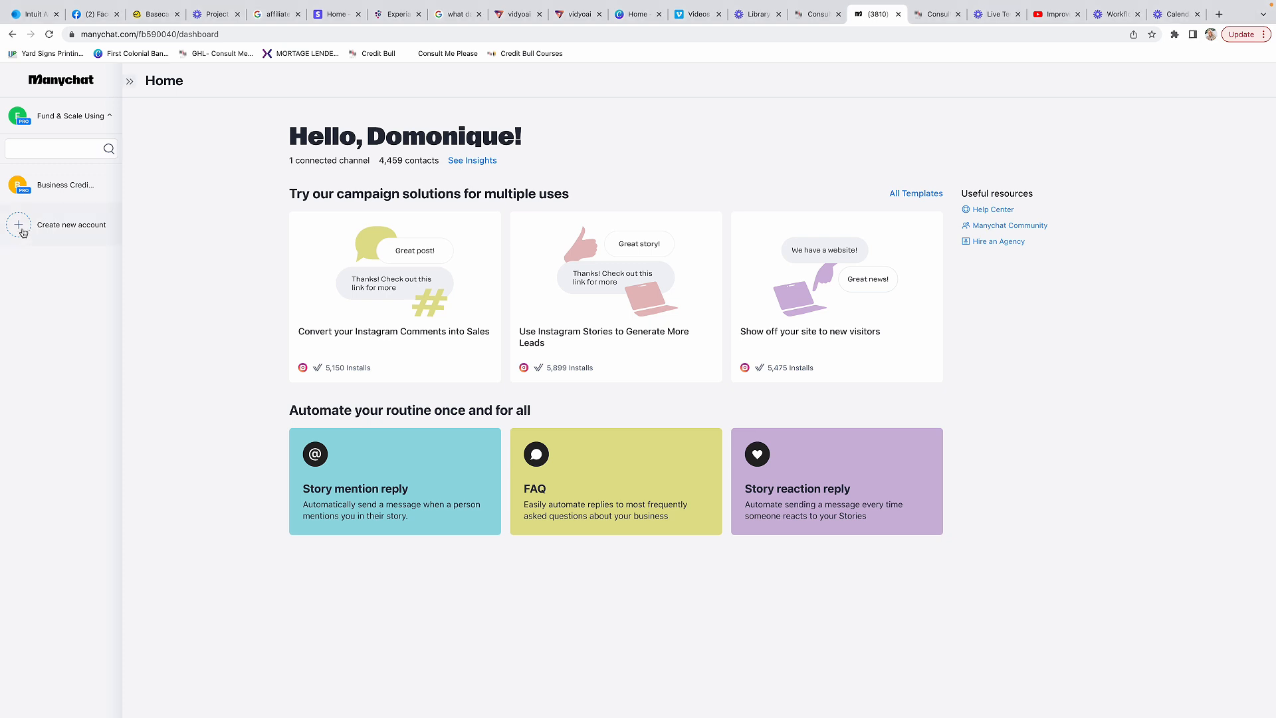
Step: Start a new Instagram account connection, review the account list, then return to channel choice
{"action": "left_click", "coordinate": [71, 225]}
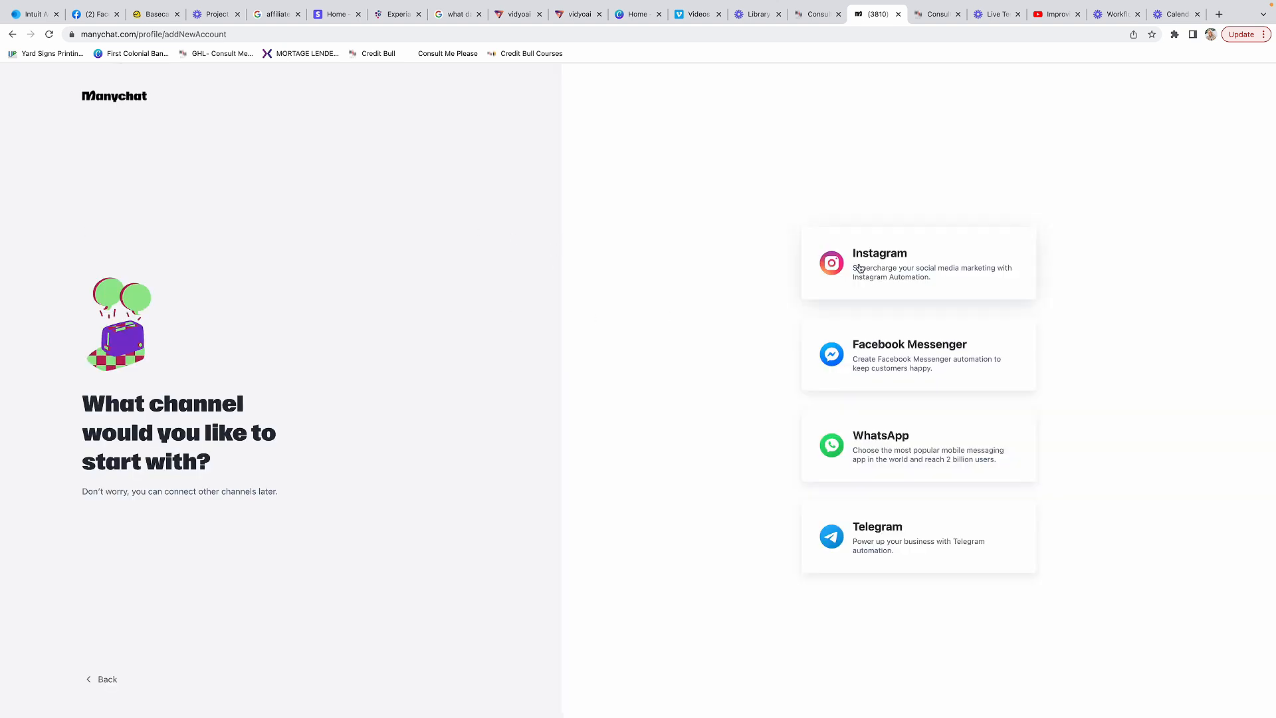
{"action": "left_click", "coordinate": [917, 264]}
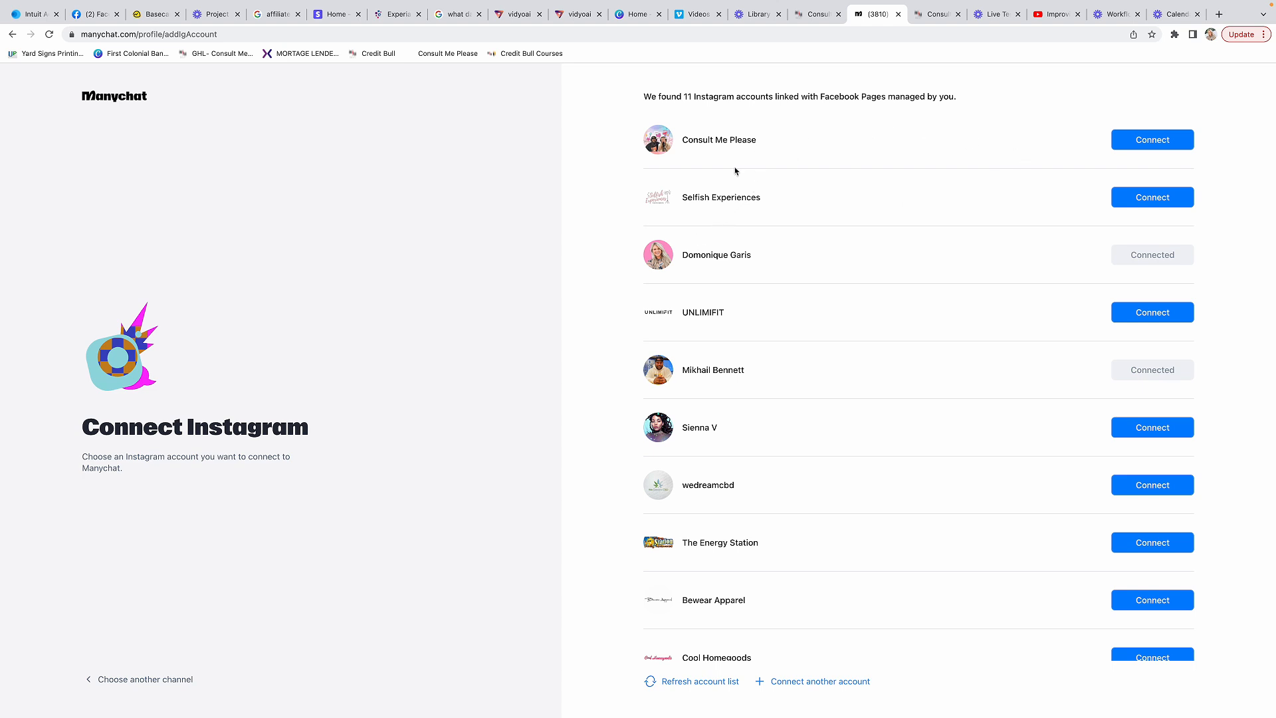
{"action": "mouse_move", "coordinate": [1196, 257]}
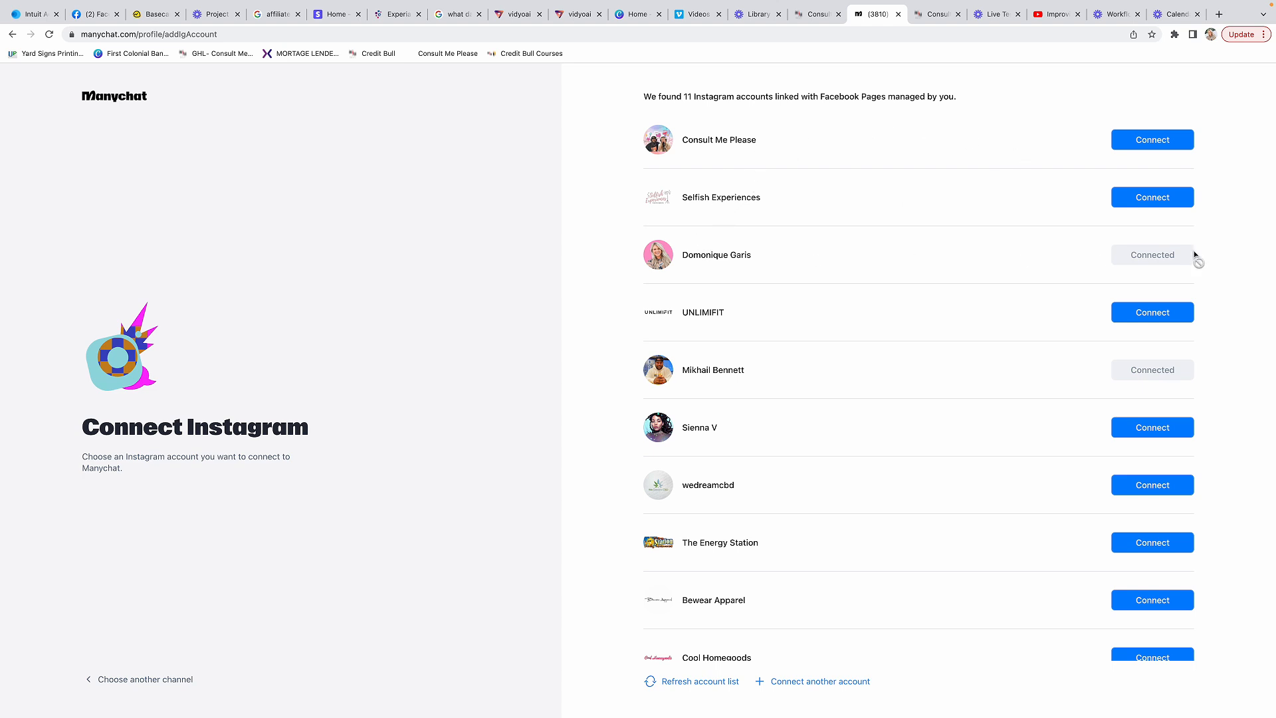
{"action": "mouse_move", "coordinate": [224, 523]}
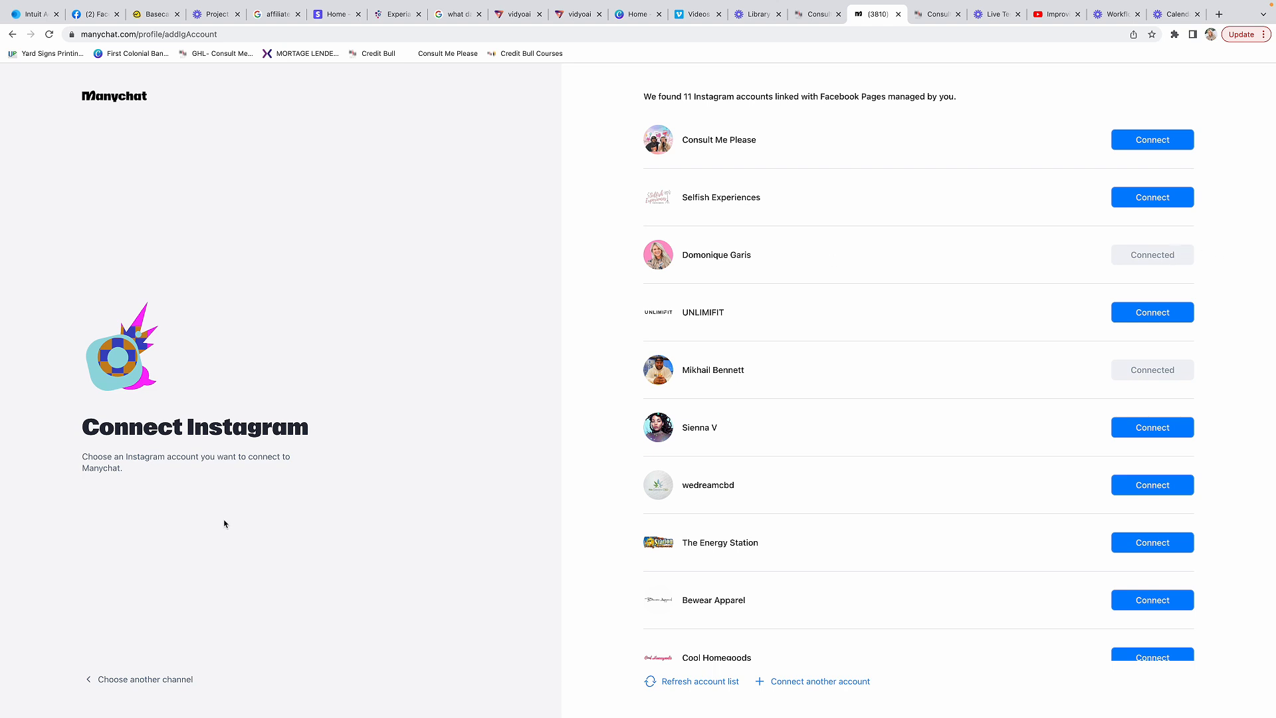
{"action": "mouse_move", "coordinate": [136, 683]}
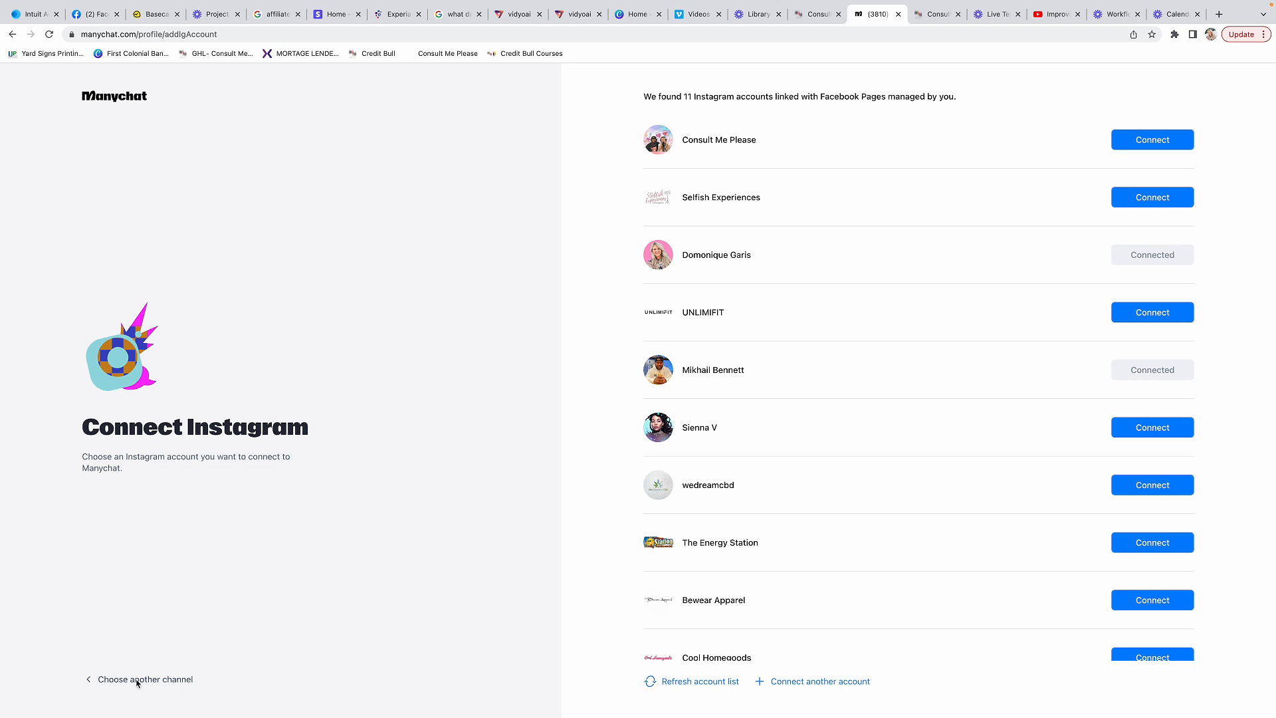
{"action": "left_click", "coordinate": [146, 679]}
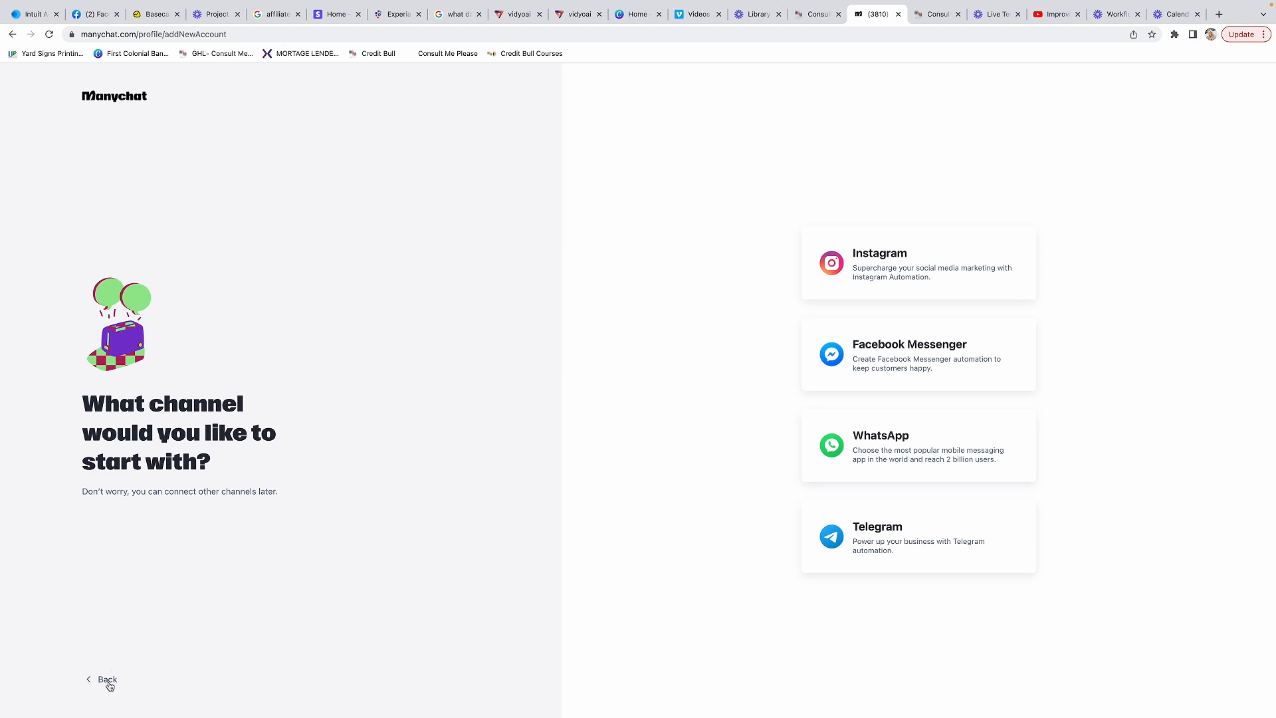
Step: Leave account setup and open the Fund & Scale Using Credit account's dashboard
{"action": "left_click", "coordinate": [105, 679]}
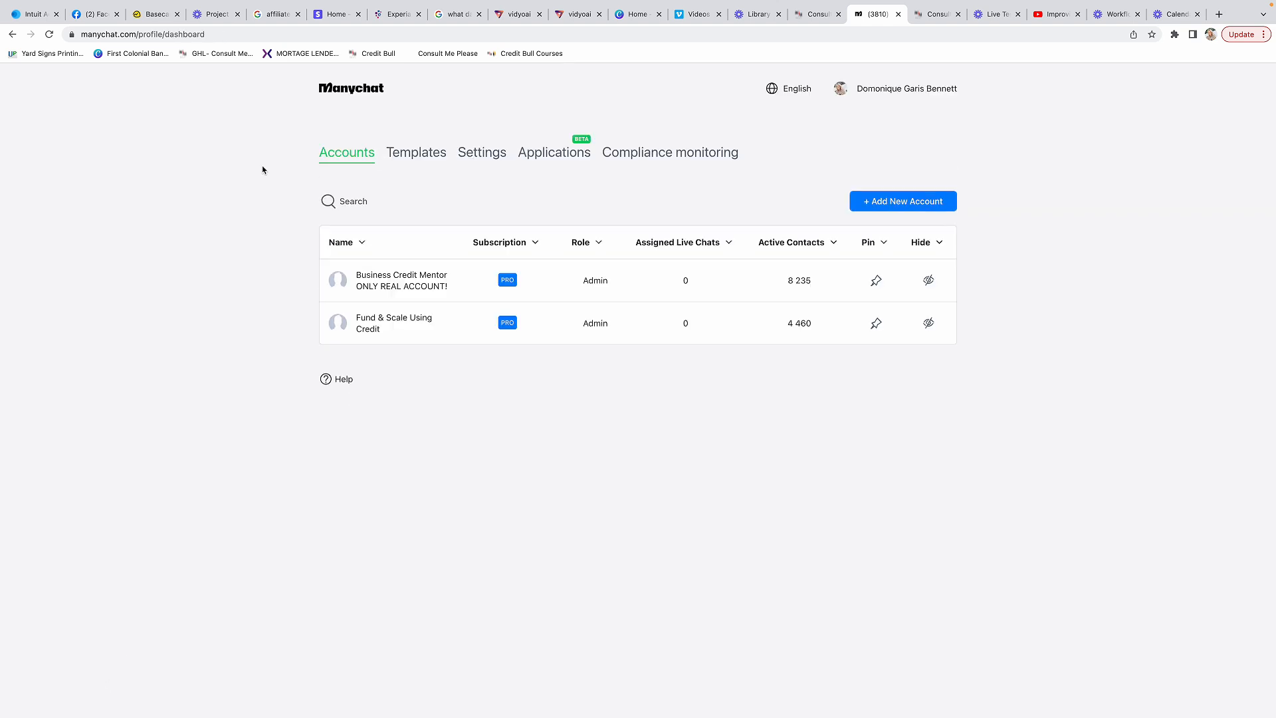
{"action": "mouse_move", "coordinate": [313, 98]}
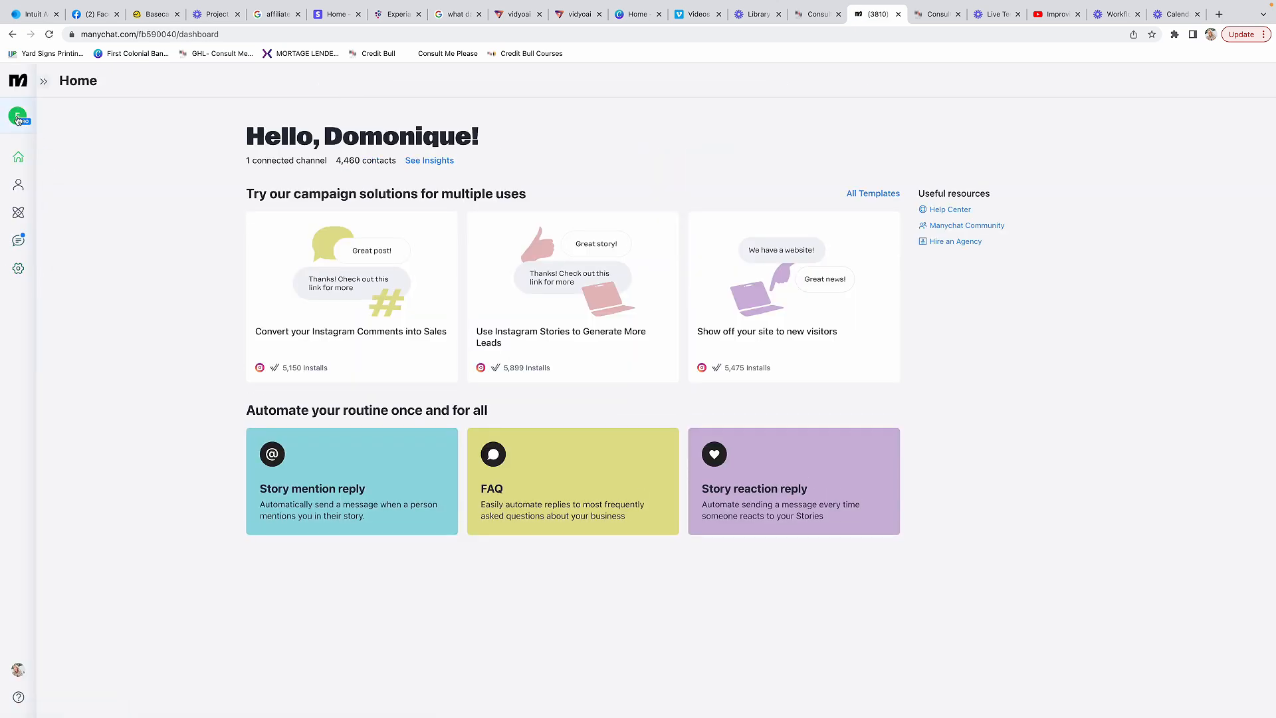
{"action": "left_click", "coordinate": [18, 115]}
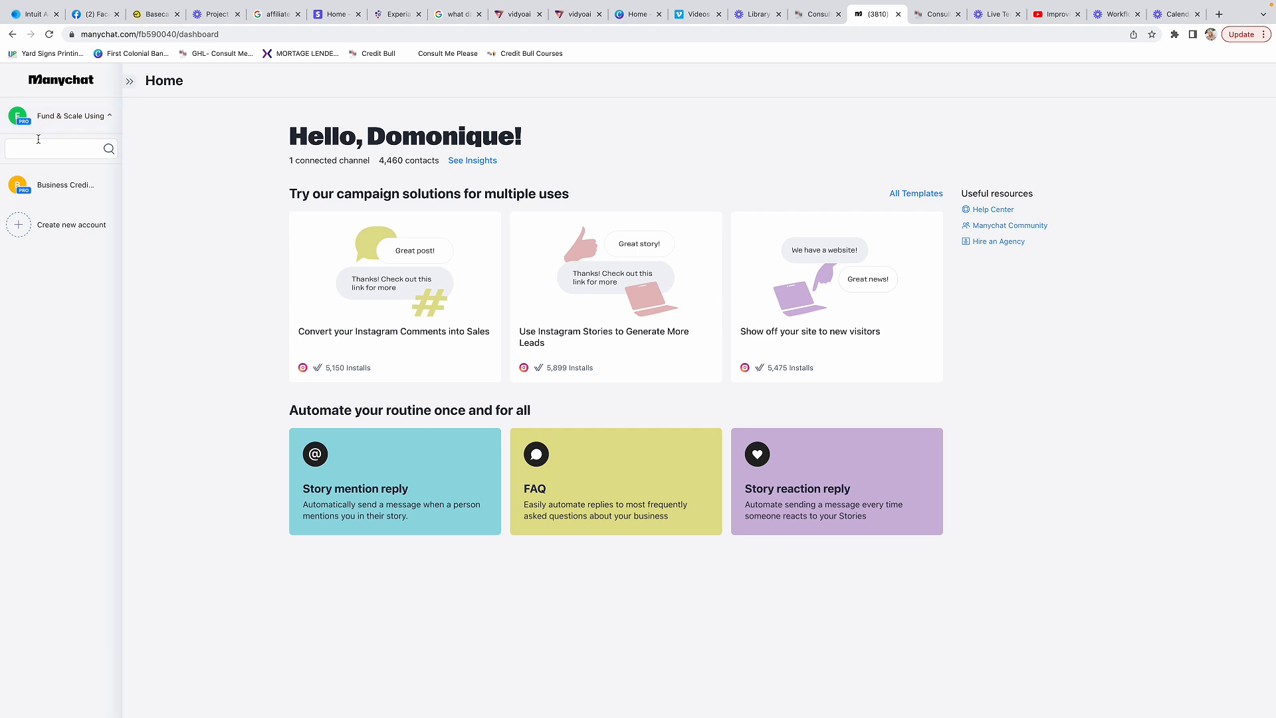
{"action": "mouse_move", "coordinate": [57, 188]}
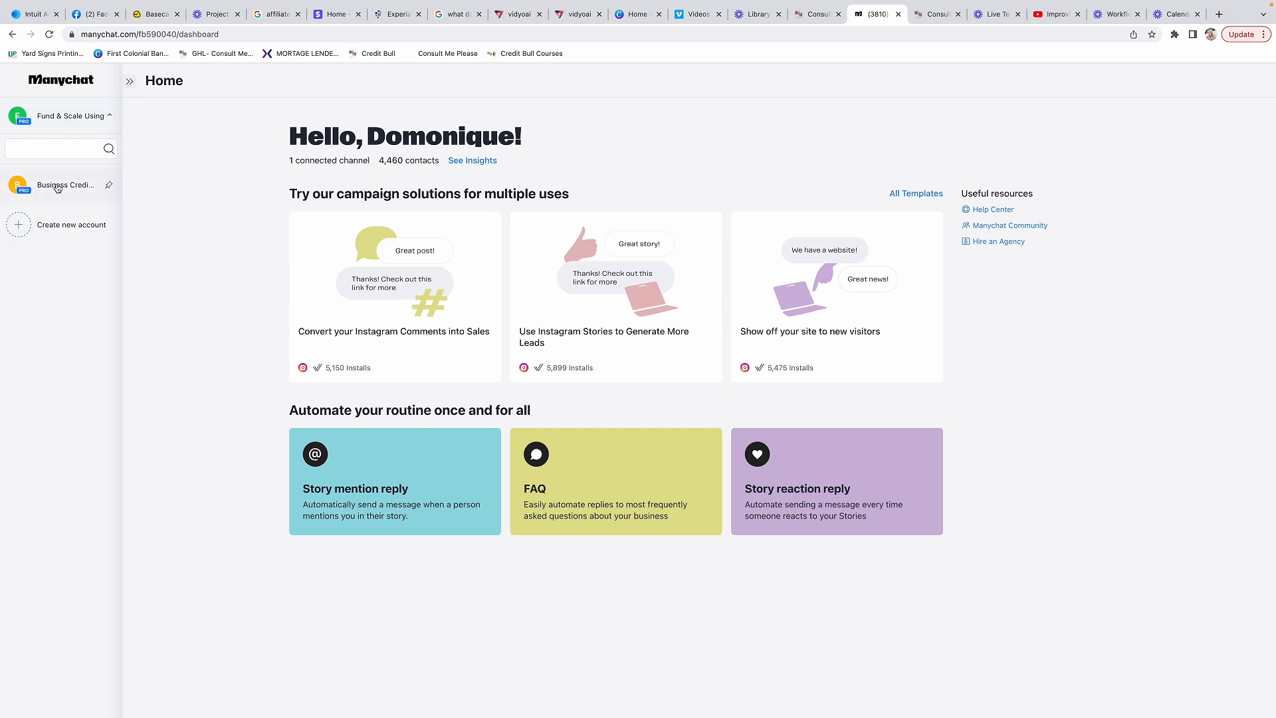
{"action": "left_click", "coordinate": [129, 81]}
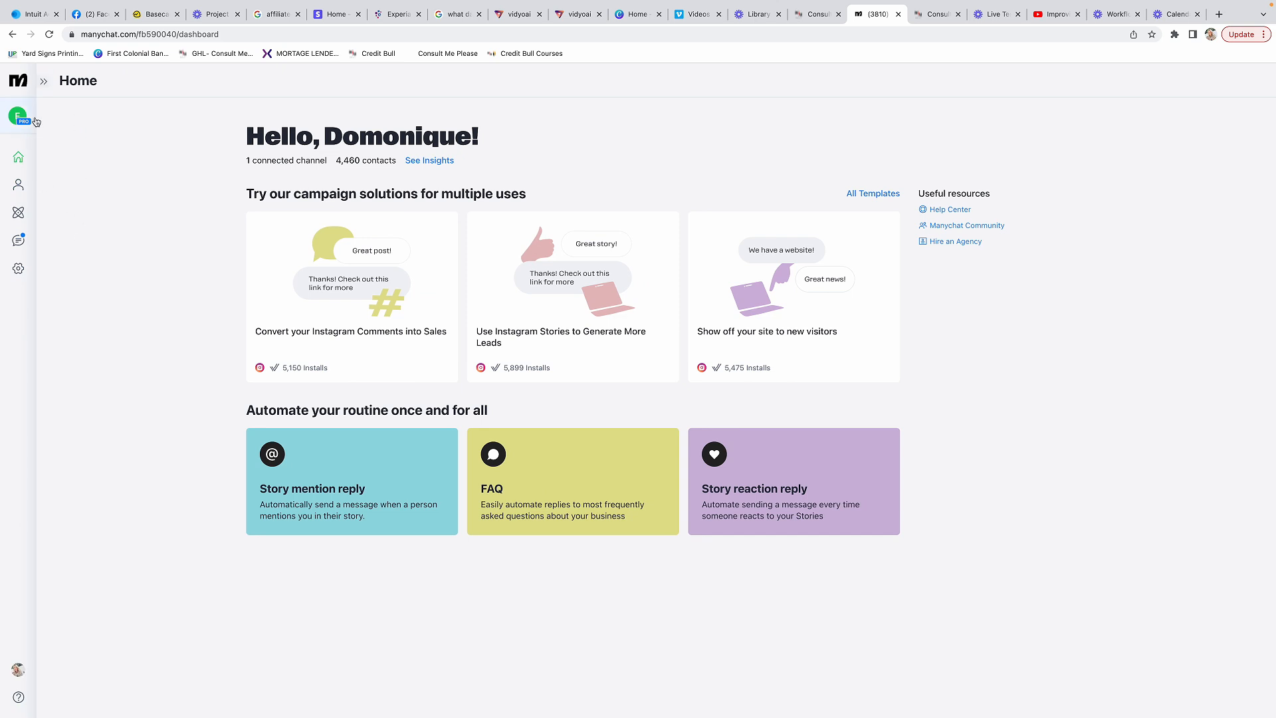
{"action": "mouse_move", "coordinate": [18, 213]}
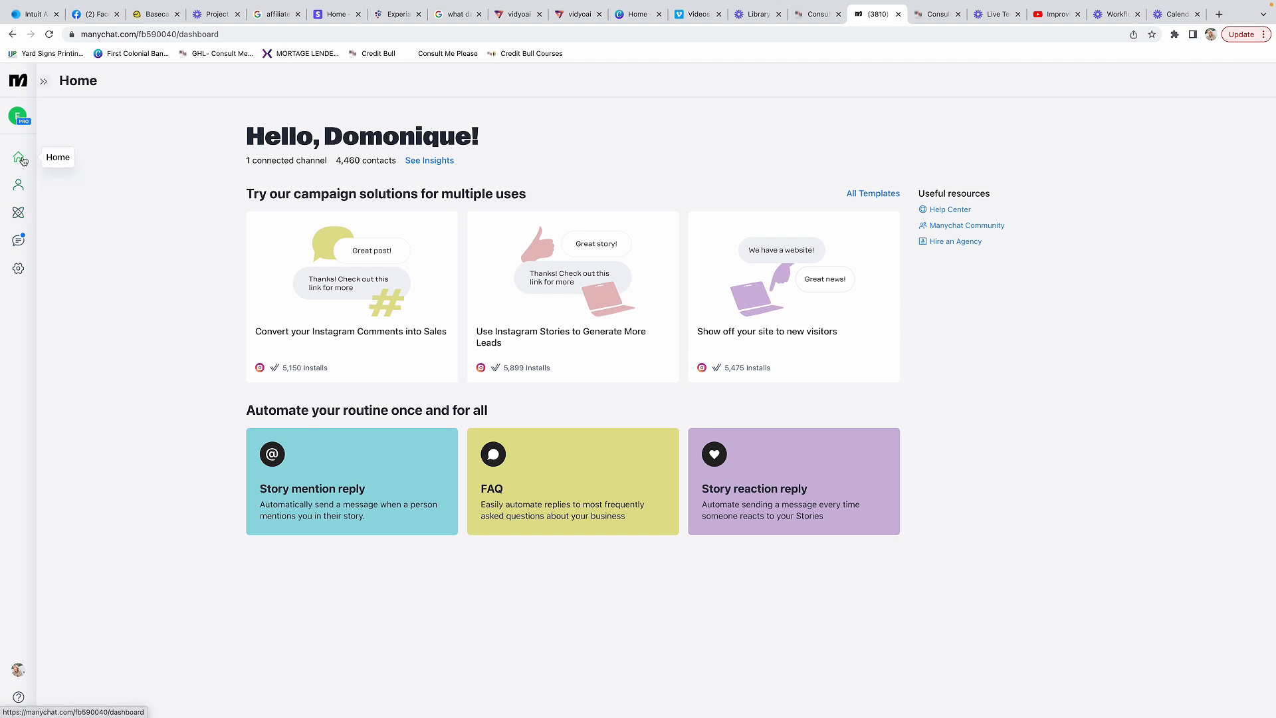
{"action": "mouse_move", "coordinate": [18, 213]}
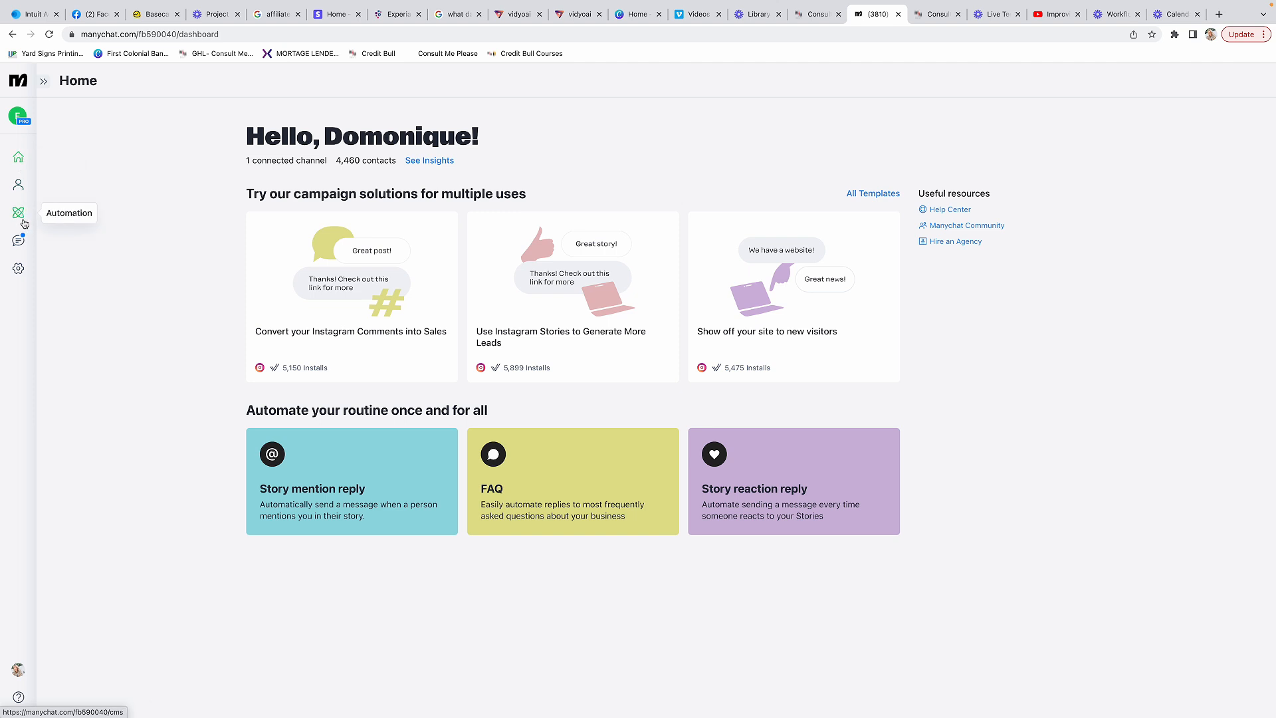
Step: Create a new flow from the 'Convert your Instagram Comments into Sales' template
{"action": "left_click", "coordinate": [18, 212]}
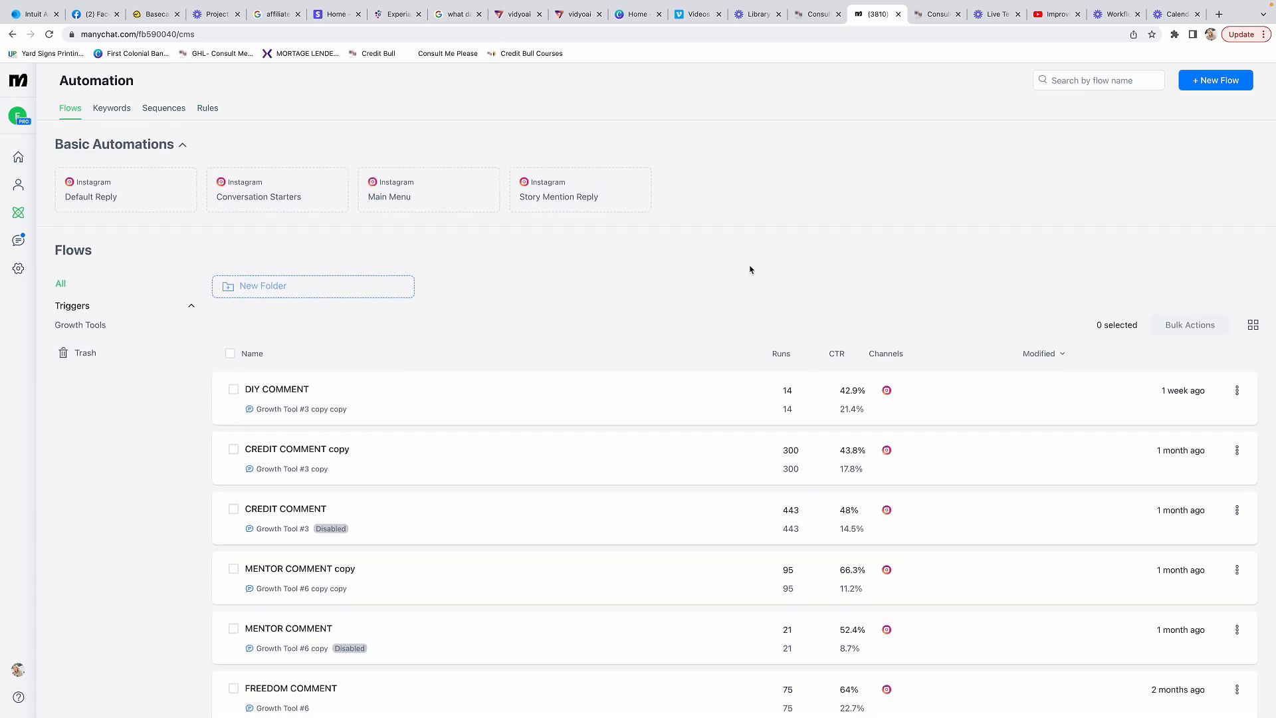
{"action": "mouse_move", "coordinate": [1215, 80]}
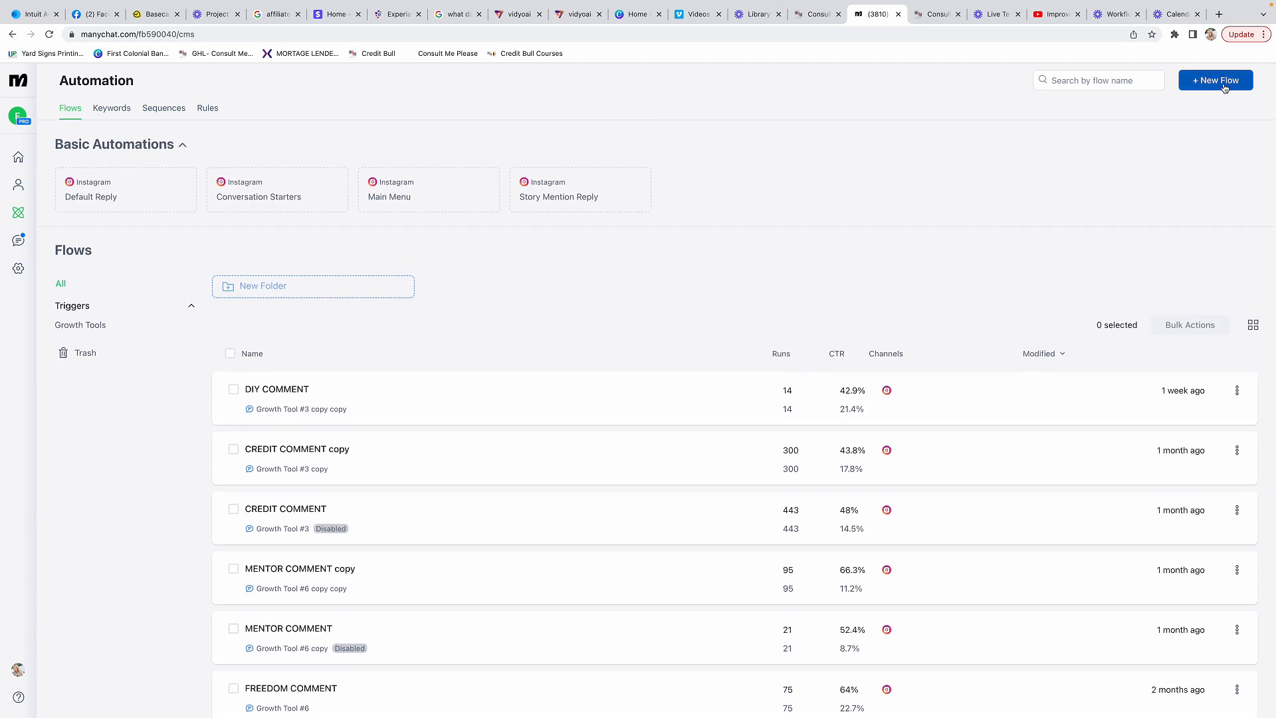
{"action": "left_click", "coordinate": [1215, 80]}
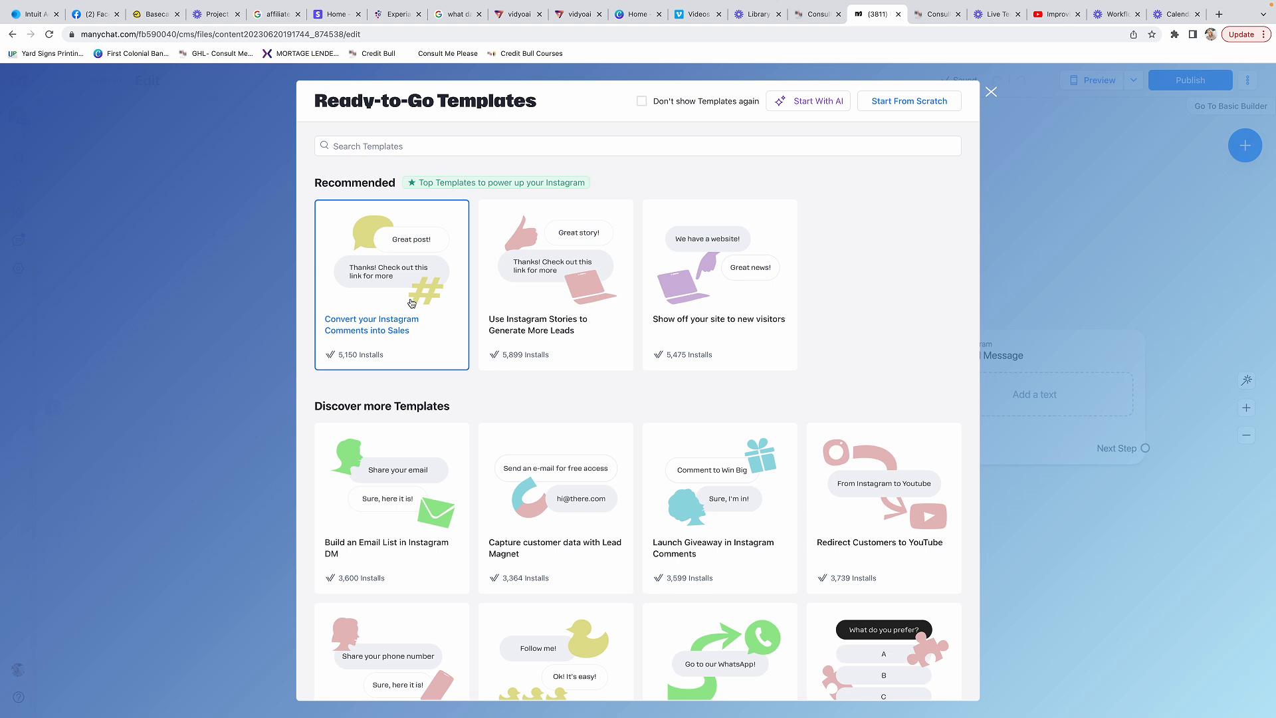
{"action": "left_click", "coordinate": [391, 284]}
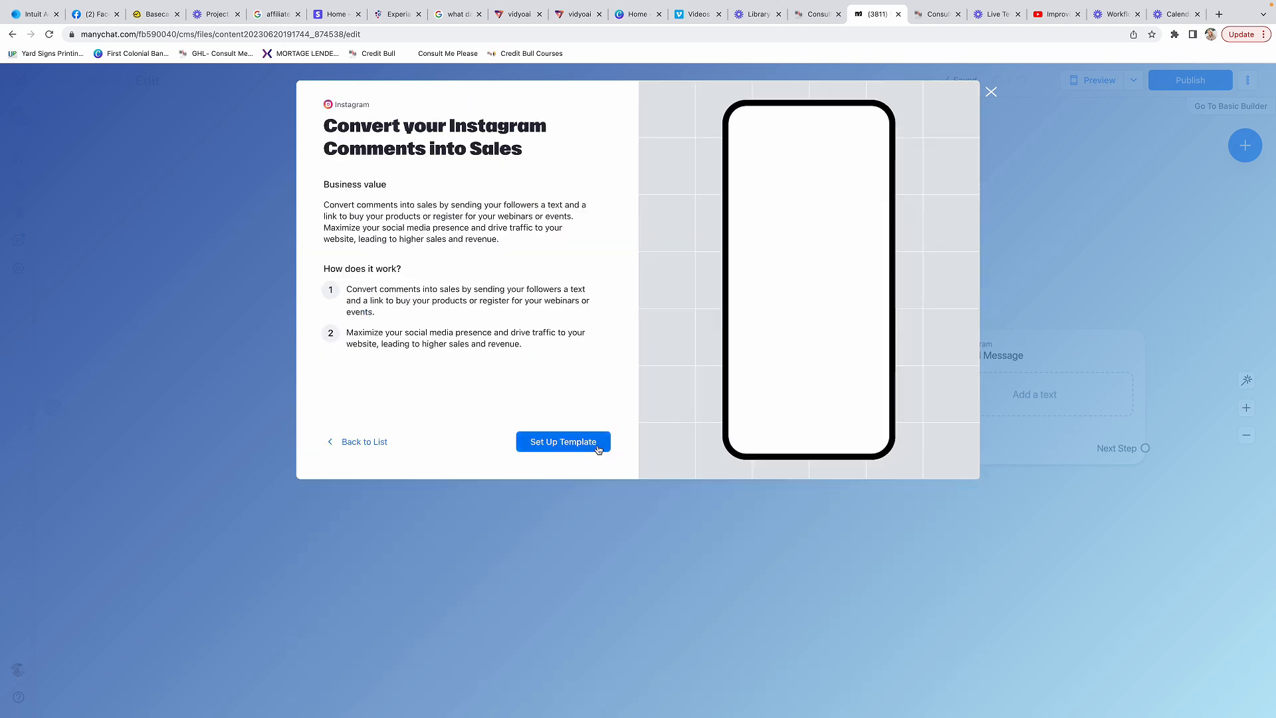
{"action": "left_click", "coordinate": [562, 441]}
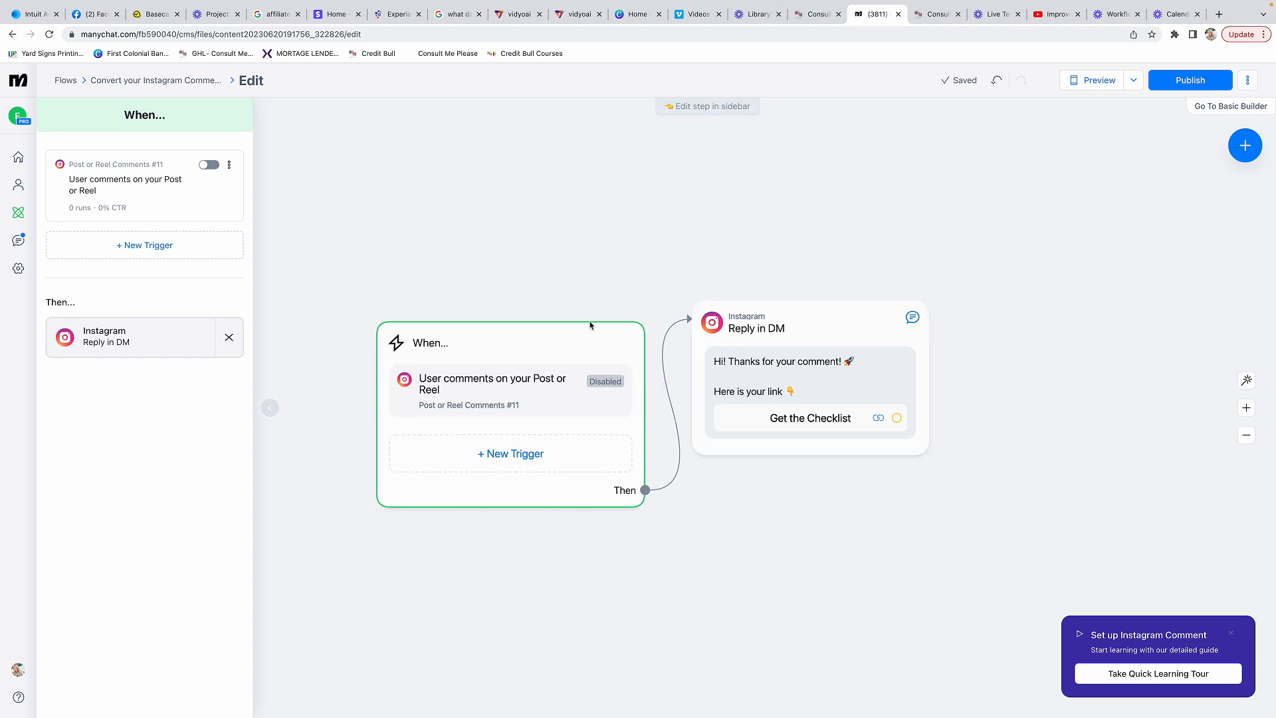
Step: Try to enable the comment trigger, which stays disabled until the flow is published
{"action": "left_click", "coordinate": [491, 383]}
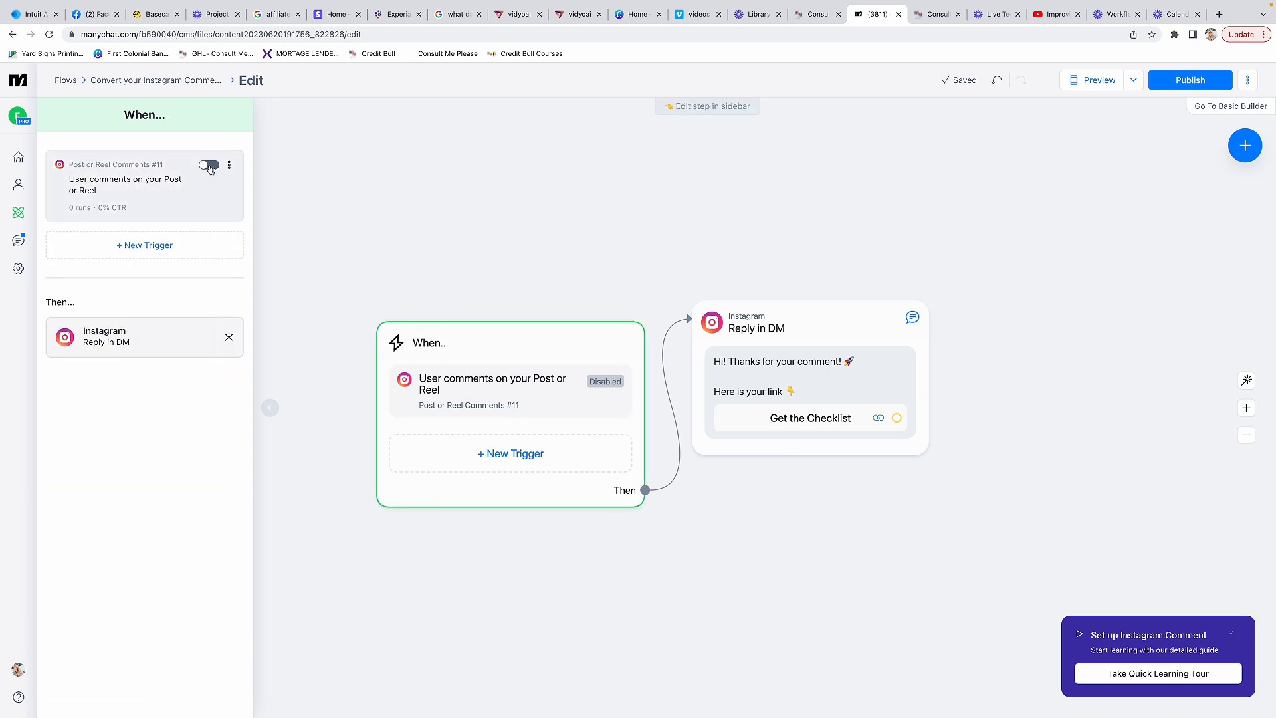
{"action": "left_click", "coordinate": [209, 166]}
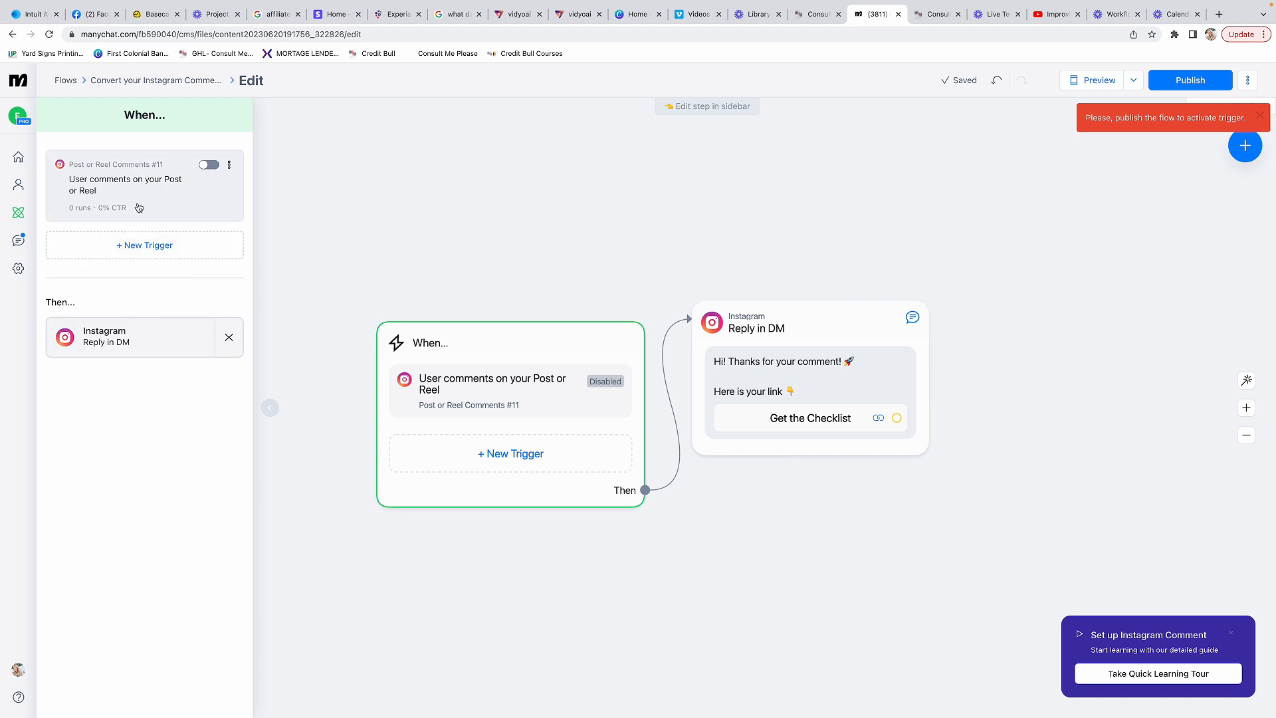
{"action": "left_click", "coordinate": [510, 383]}
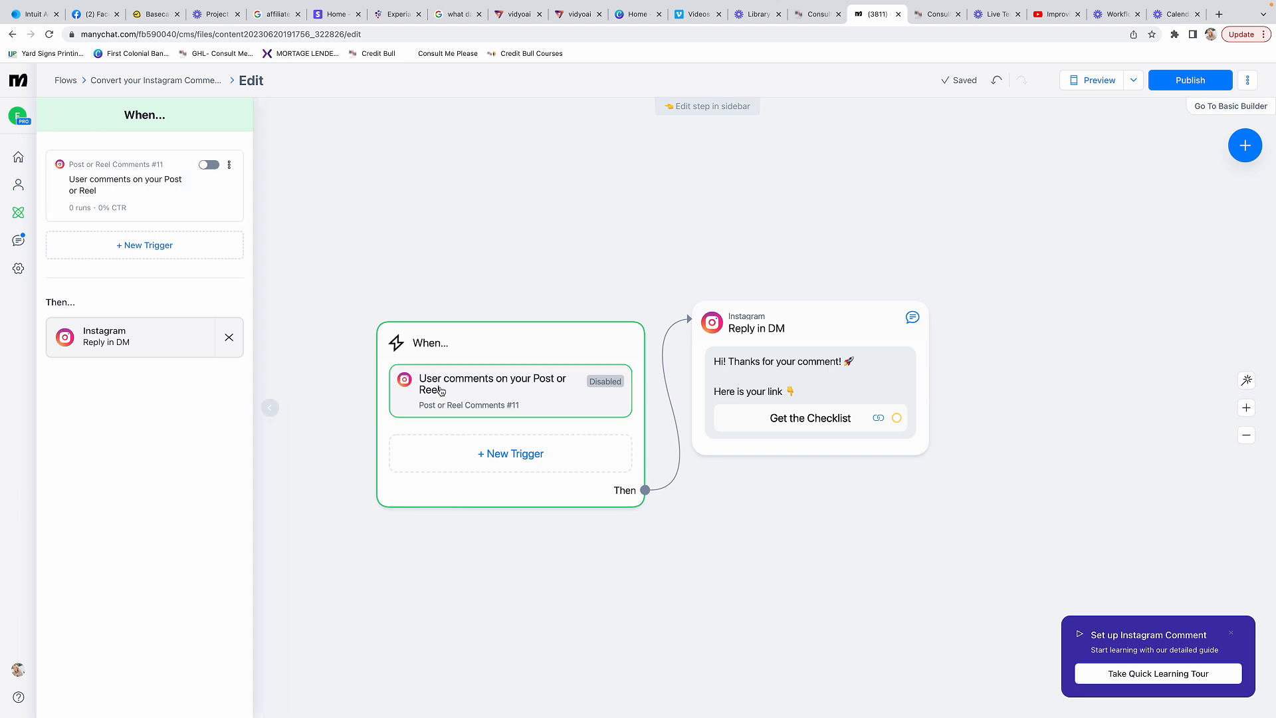
{"action": "mouse_move", "coordinate": [423, 351]}
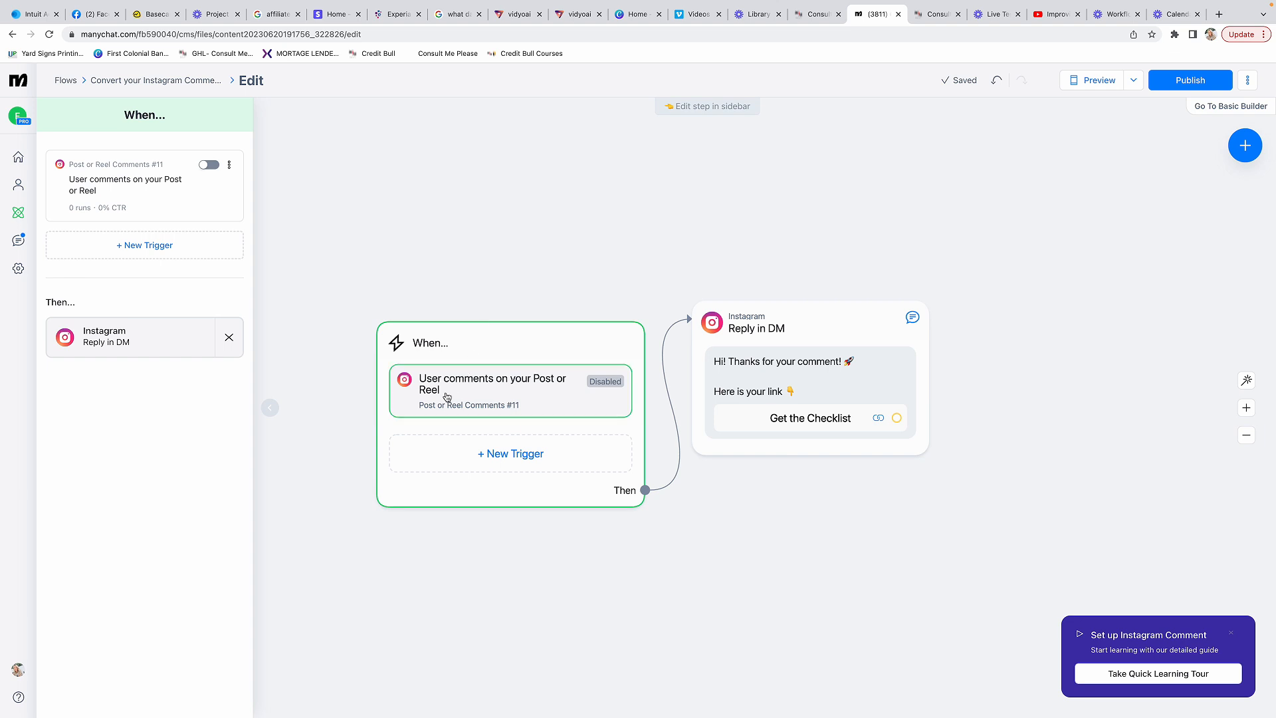
Step: Set the comment trigger to match comments containing specific words
{"action": "left_click", "coordinate": [492, 383]}
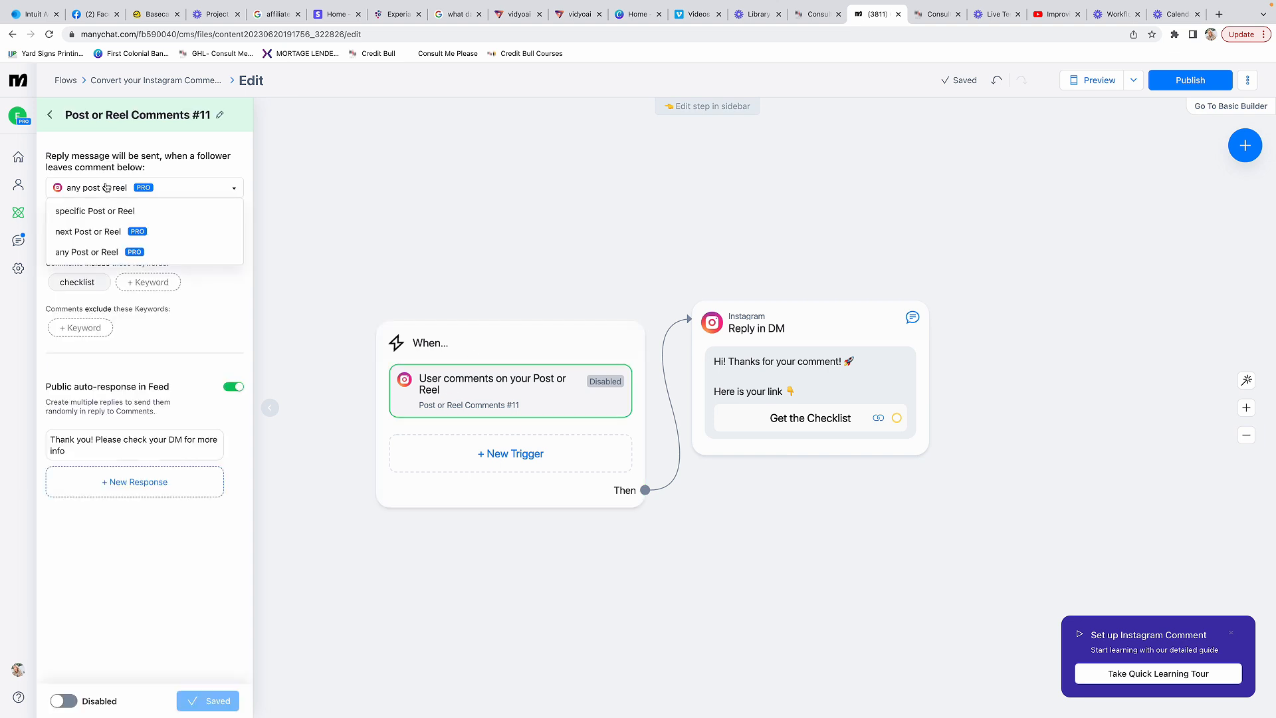
{"action": "mouse_move", "coordinate": [94, 211]}
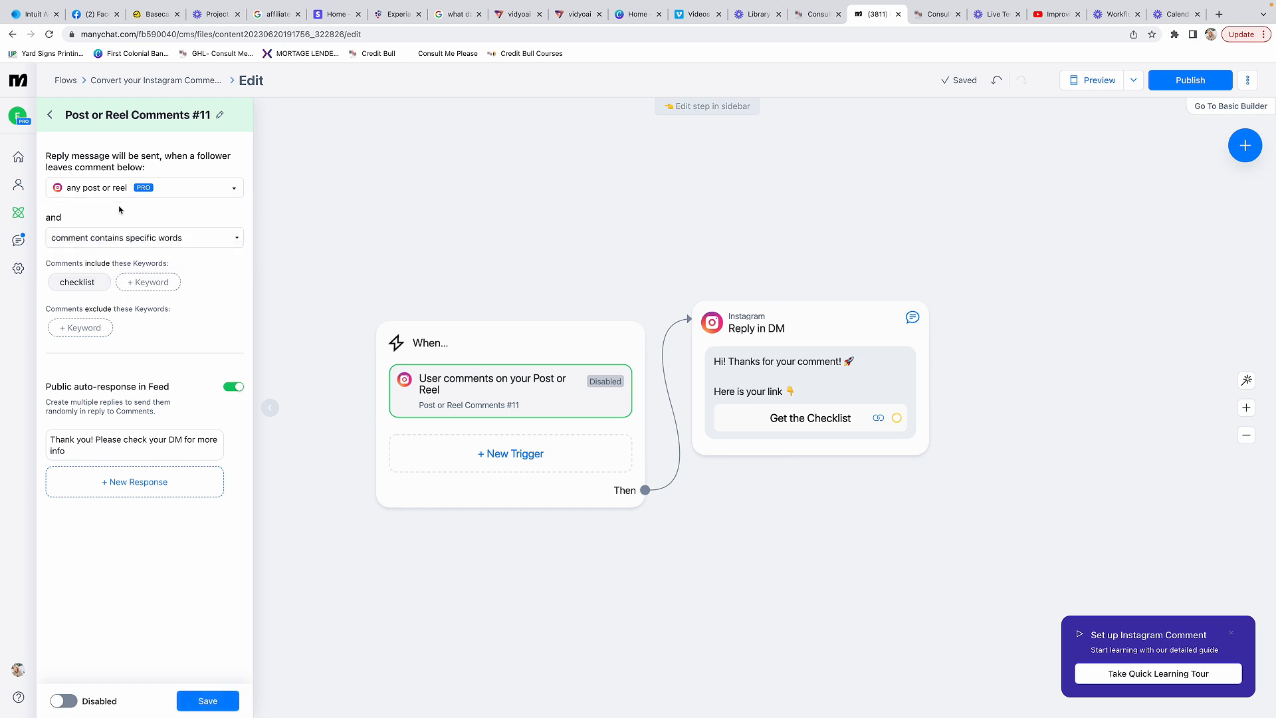
{"action": "mouse_move", "coordinate": [131, 214]}
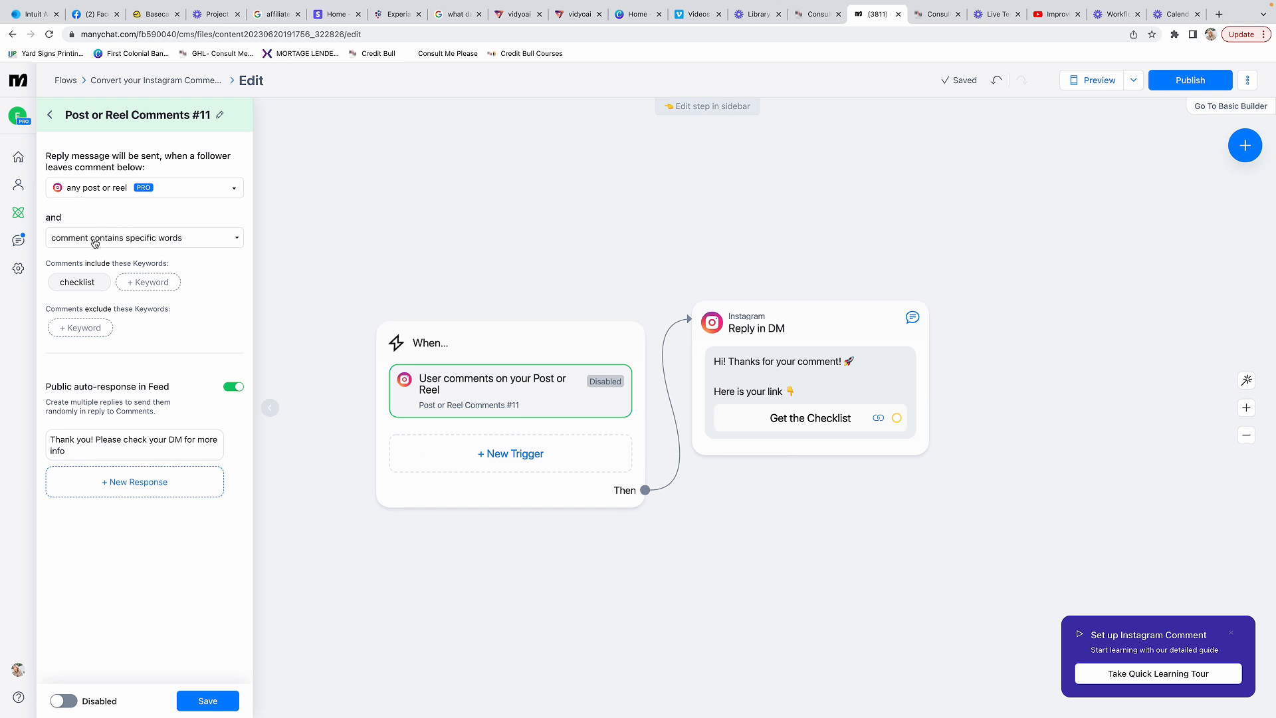
{"action": "left_click", "coordinate": [144, 237]}
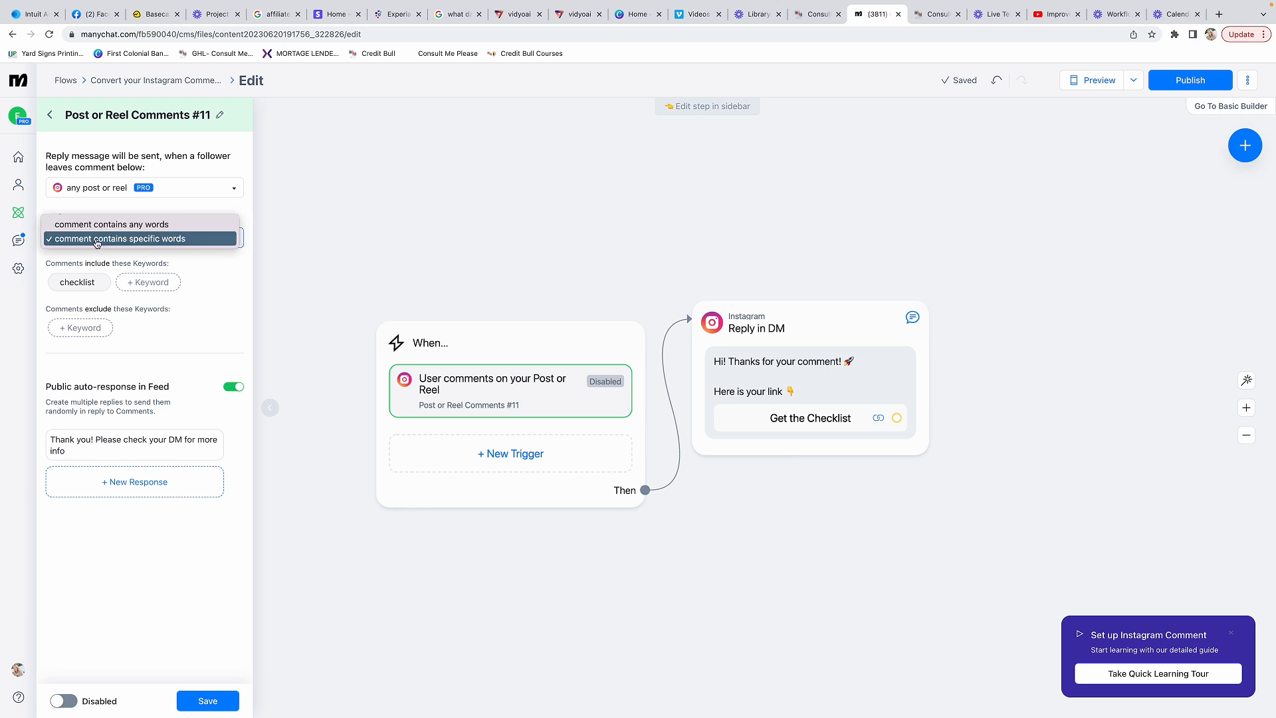
{"action": "left_click", "coordinate": [123, 238]}
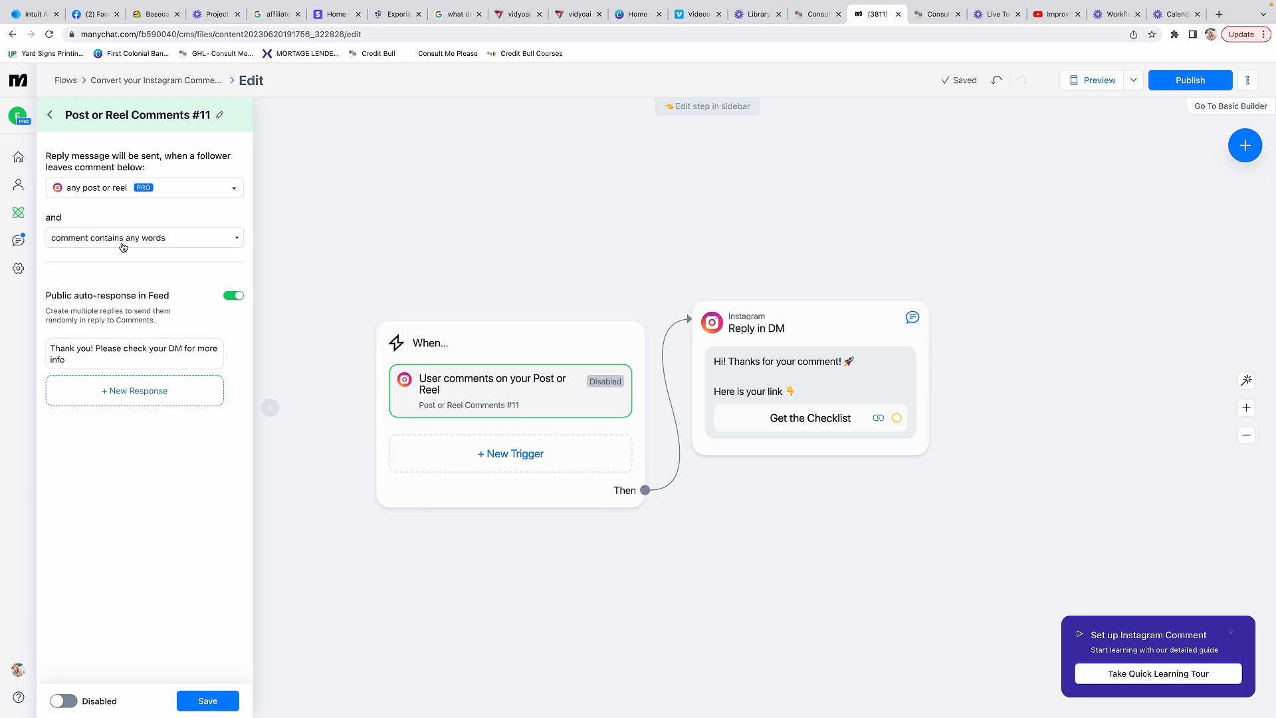
{"action": "left_click", "coordinate": [144, 238]}
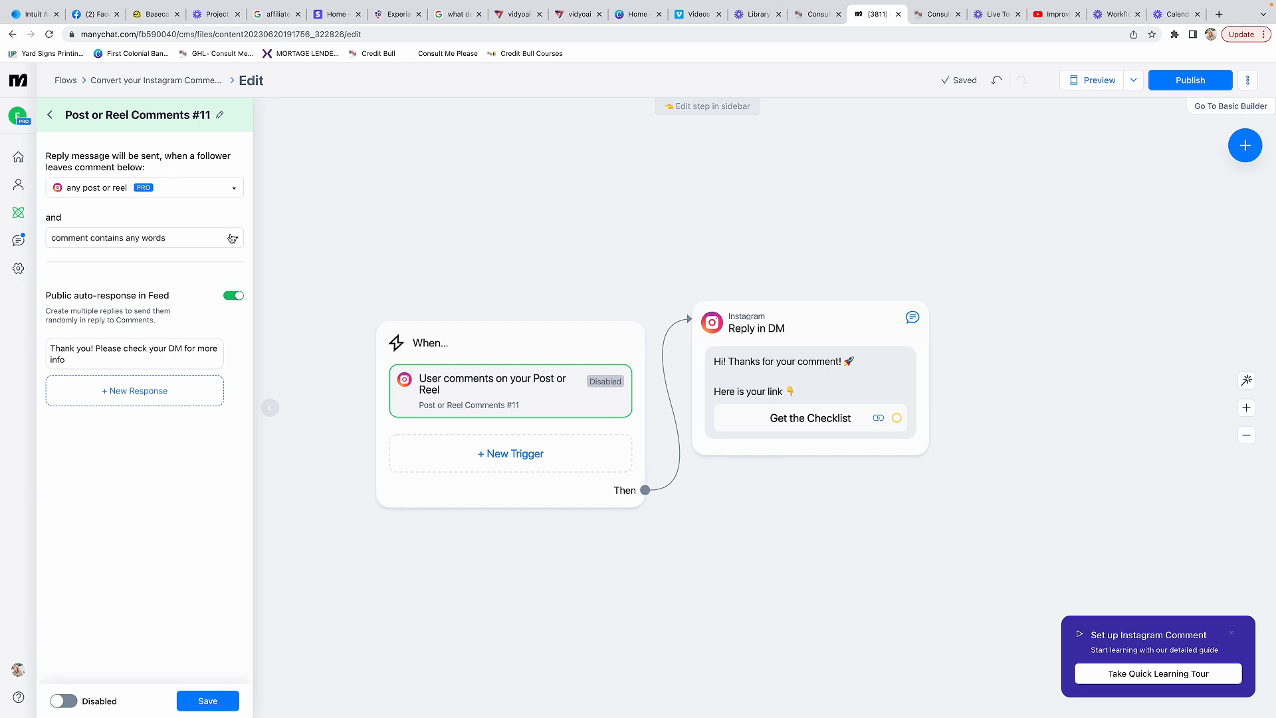
{"action": "left_click", "coordinate": [144, 238]}
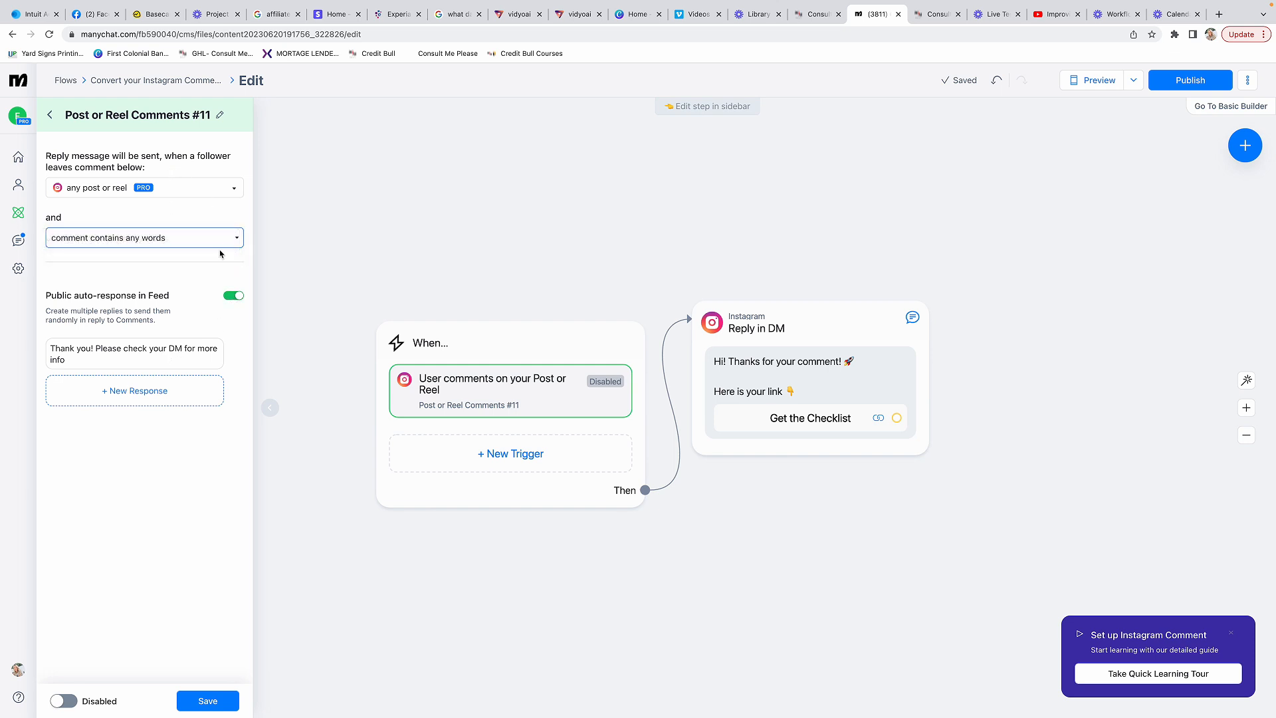
{"action": "left_click", "coordinate": [144, 238]}
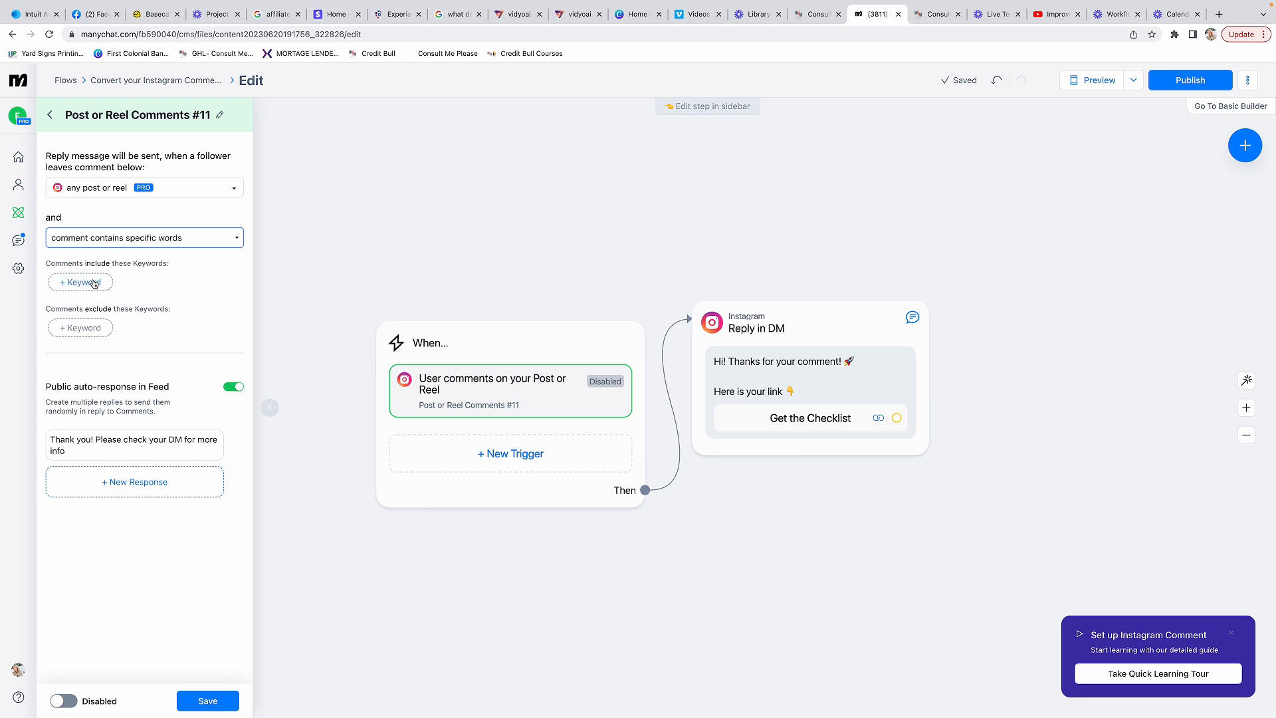
{"action": "mouse_move", "coordinate": [79, 284]}
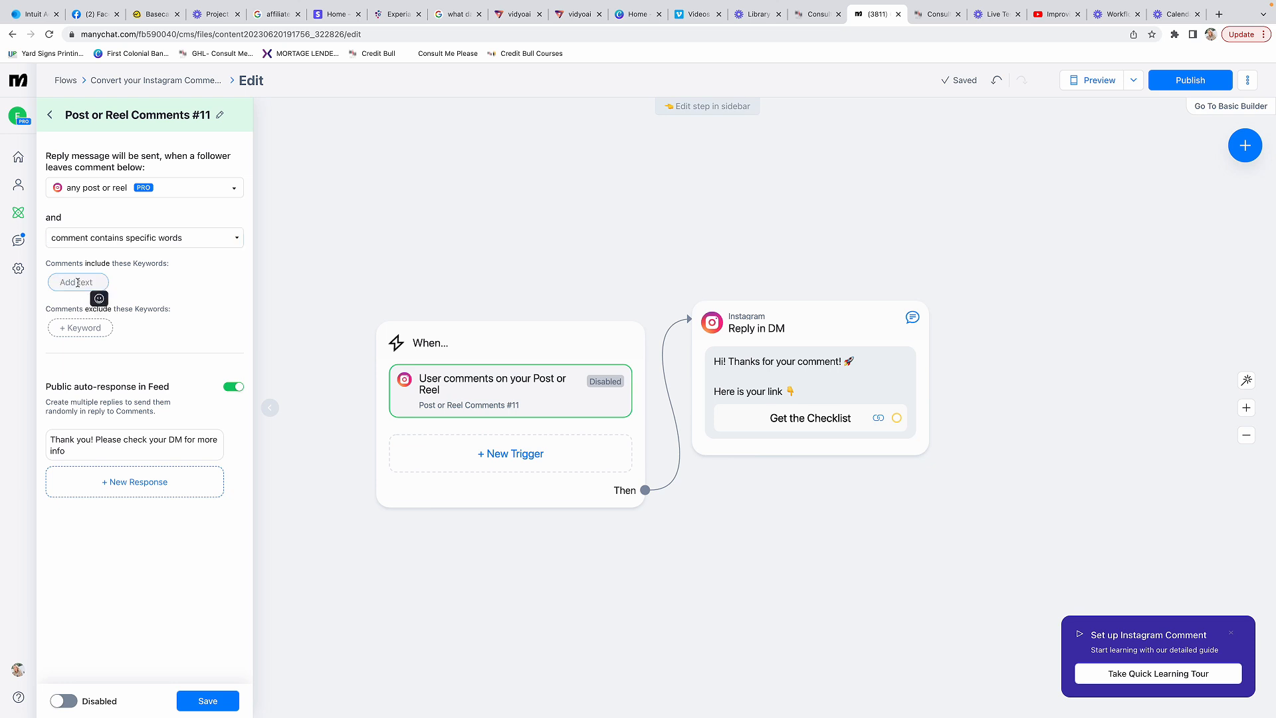
Step: Add trigger keywords SUE and sue, edit the public auto-reply, and open Reply in DM
{"action": "type", "text": "s"}
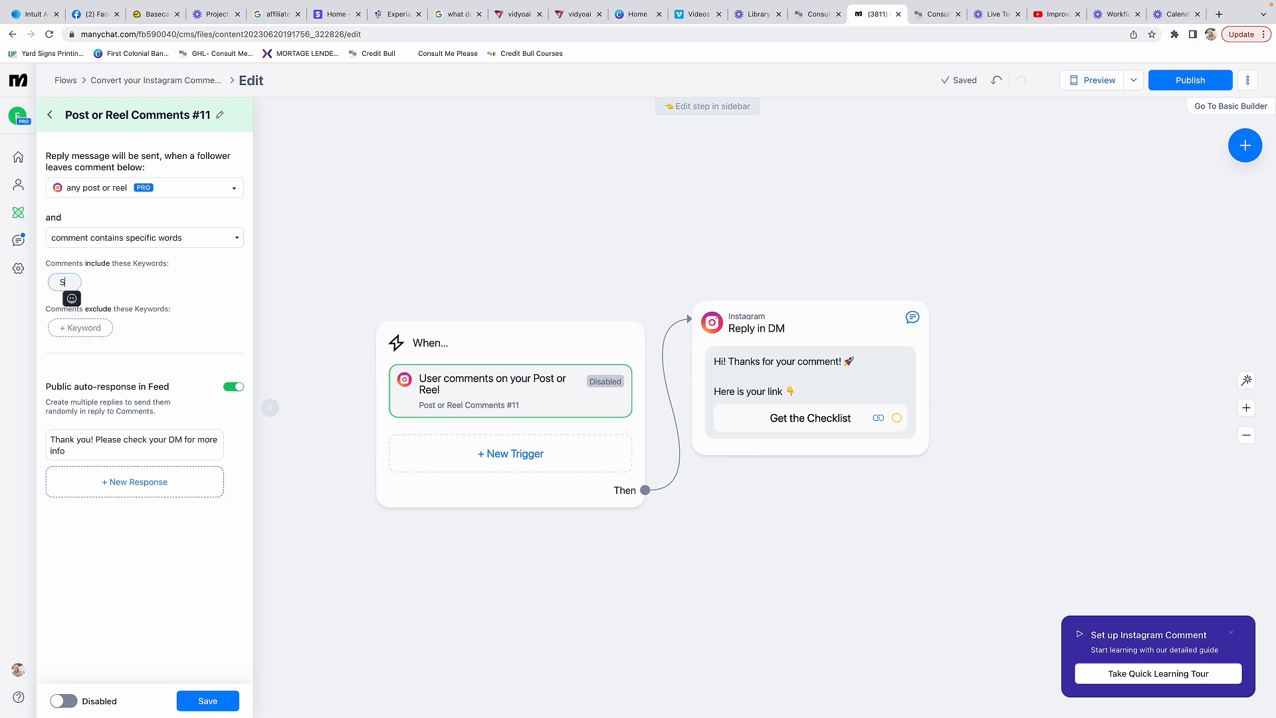
{"action": "type", "text": "UE"}
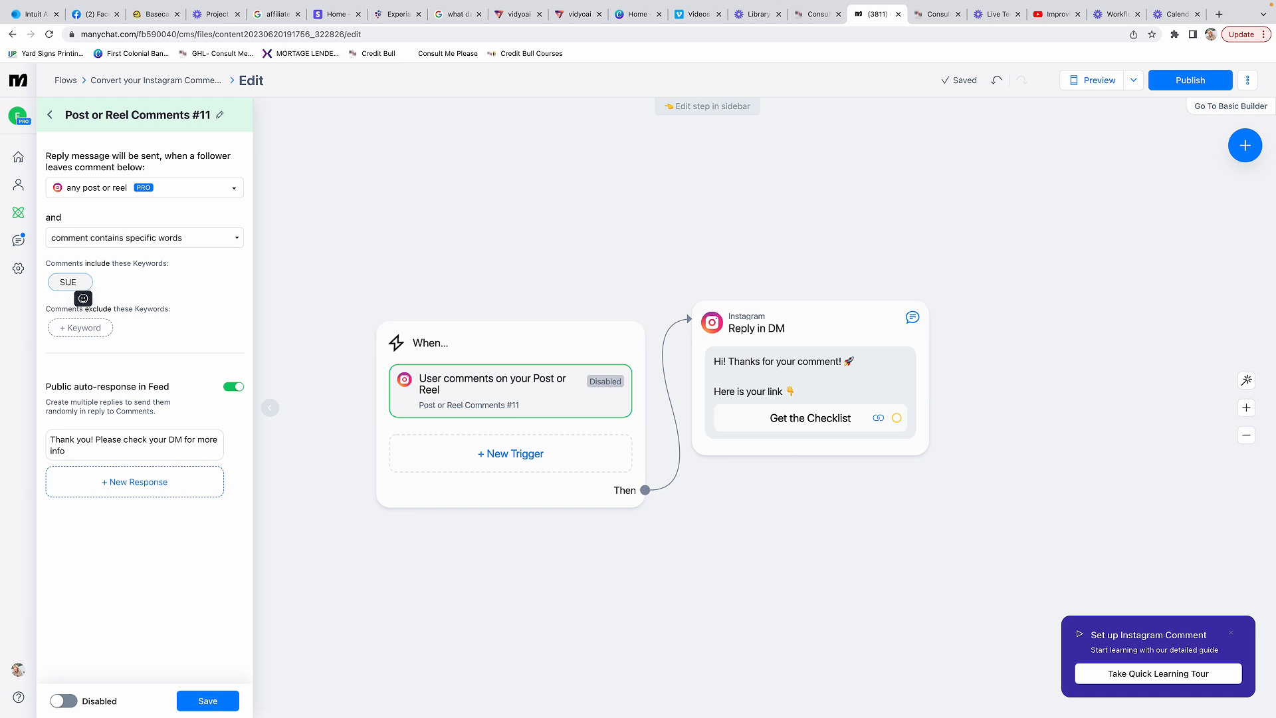
{"action": "left_click", "coordinate": [127, 282]}
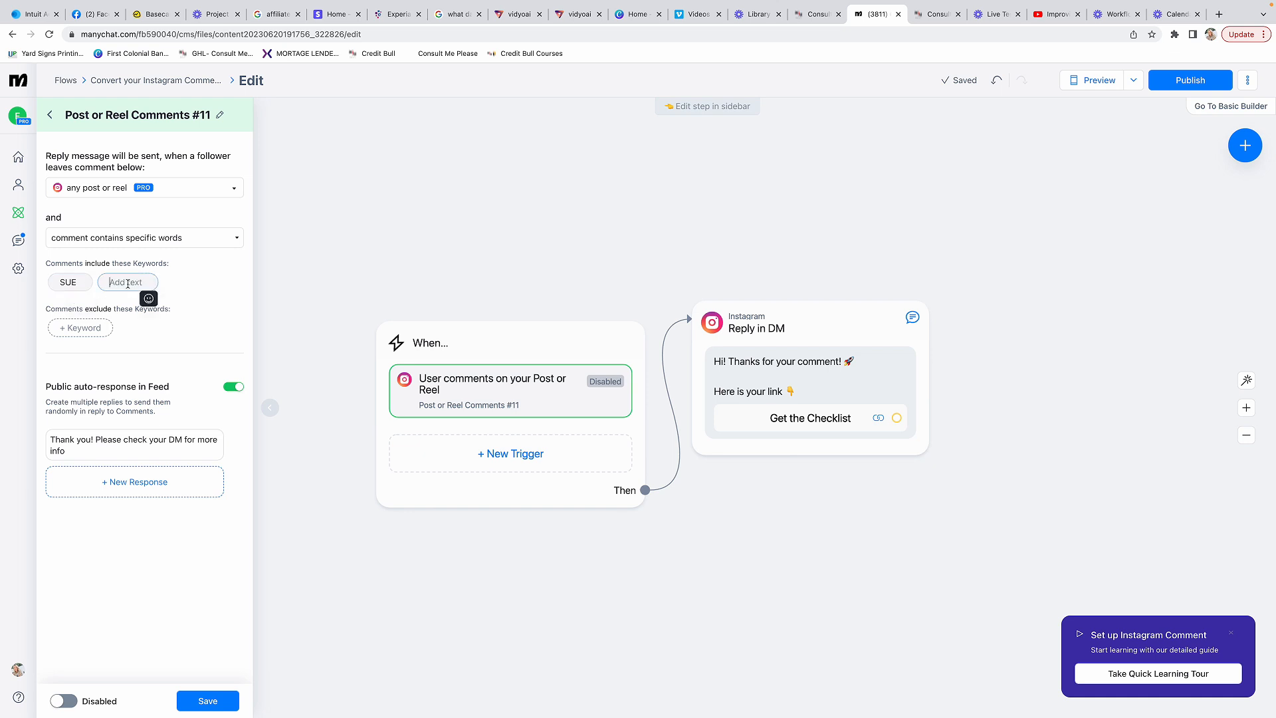
{"action": "type", "text": "sue"}
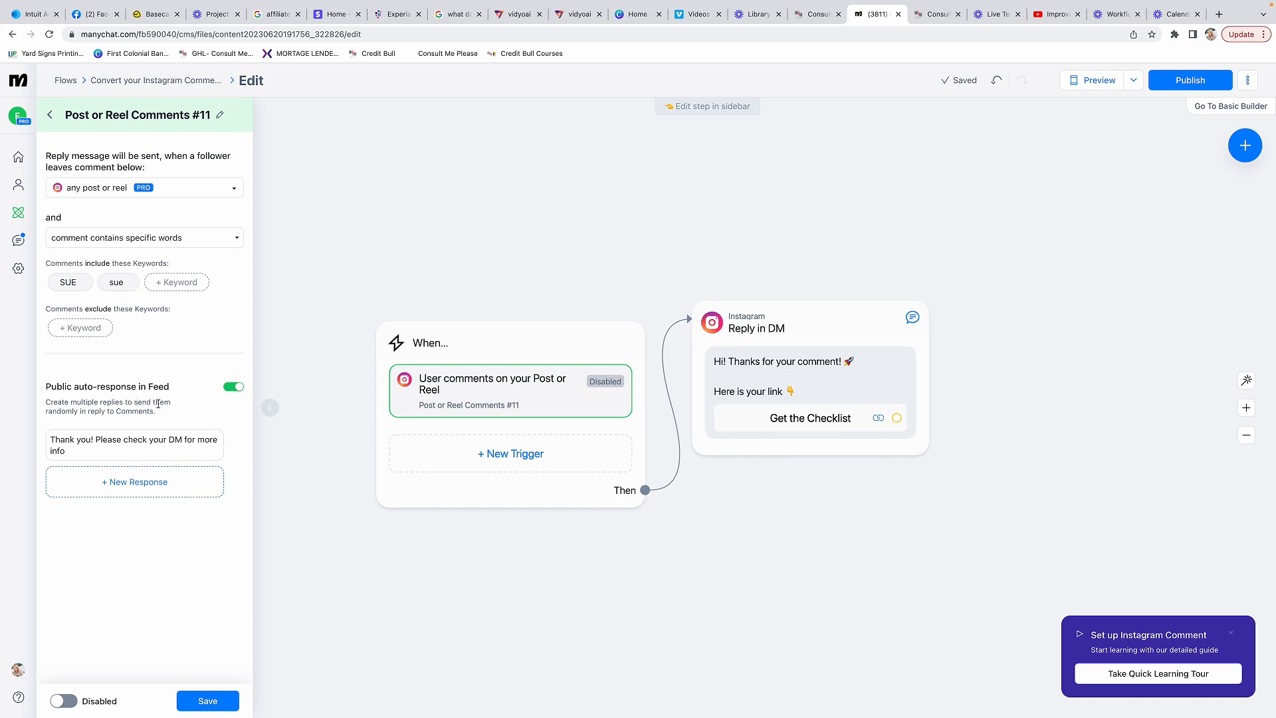
{"action": "mouse_move", "coordinate": [161, 403]}
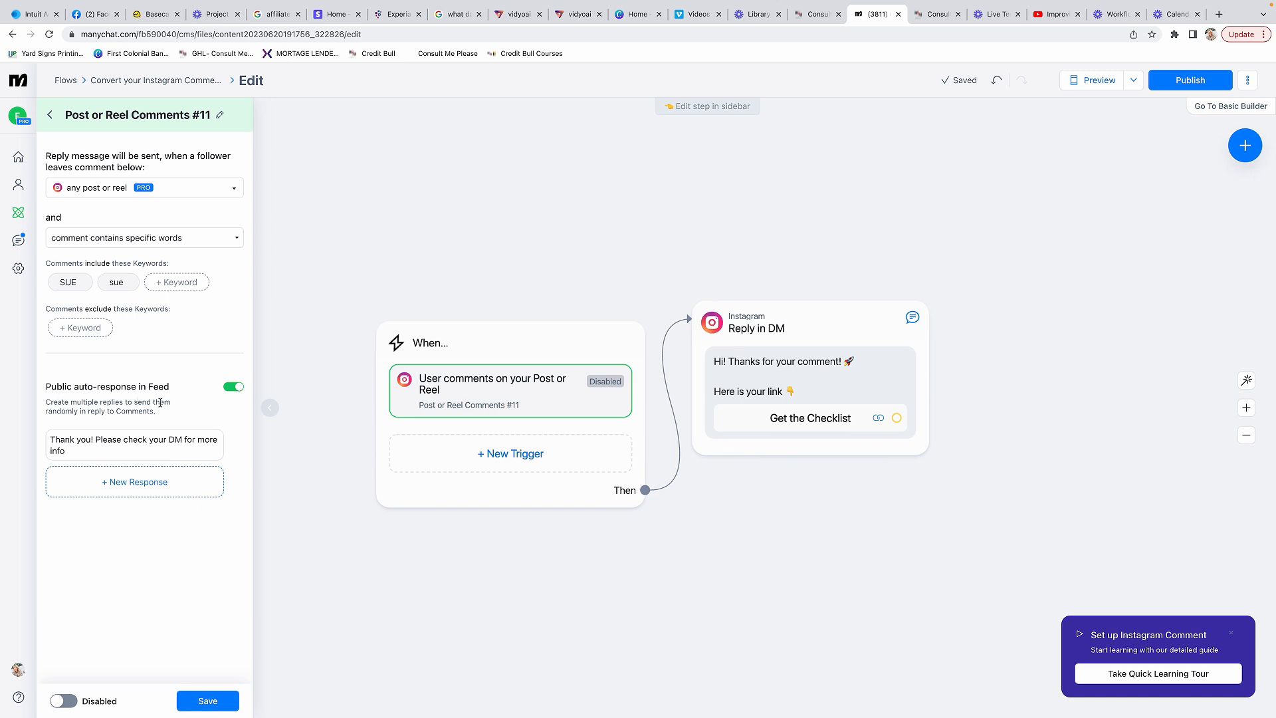
{"action": "left_click", "coordinate": [133, 445]}
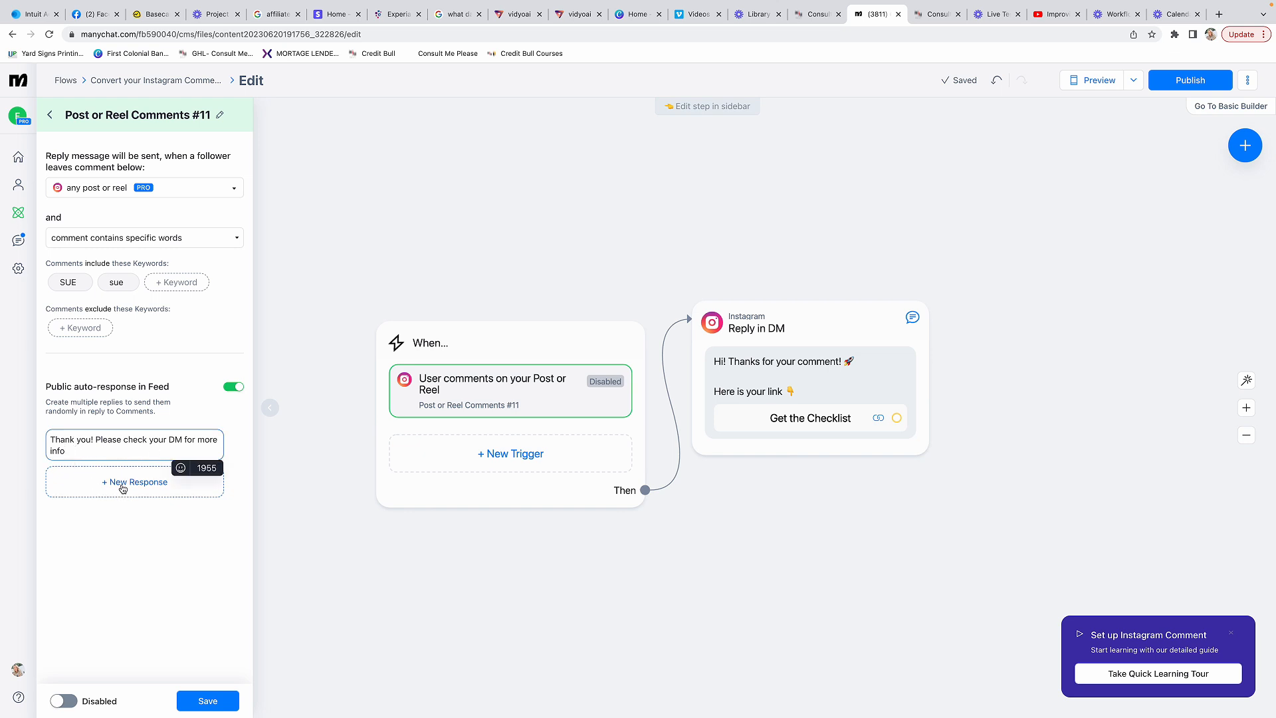
{"action": "mouse_move", "coordinate": [120, 577]}
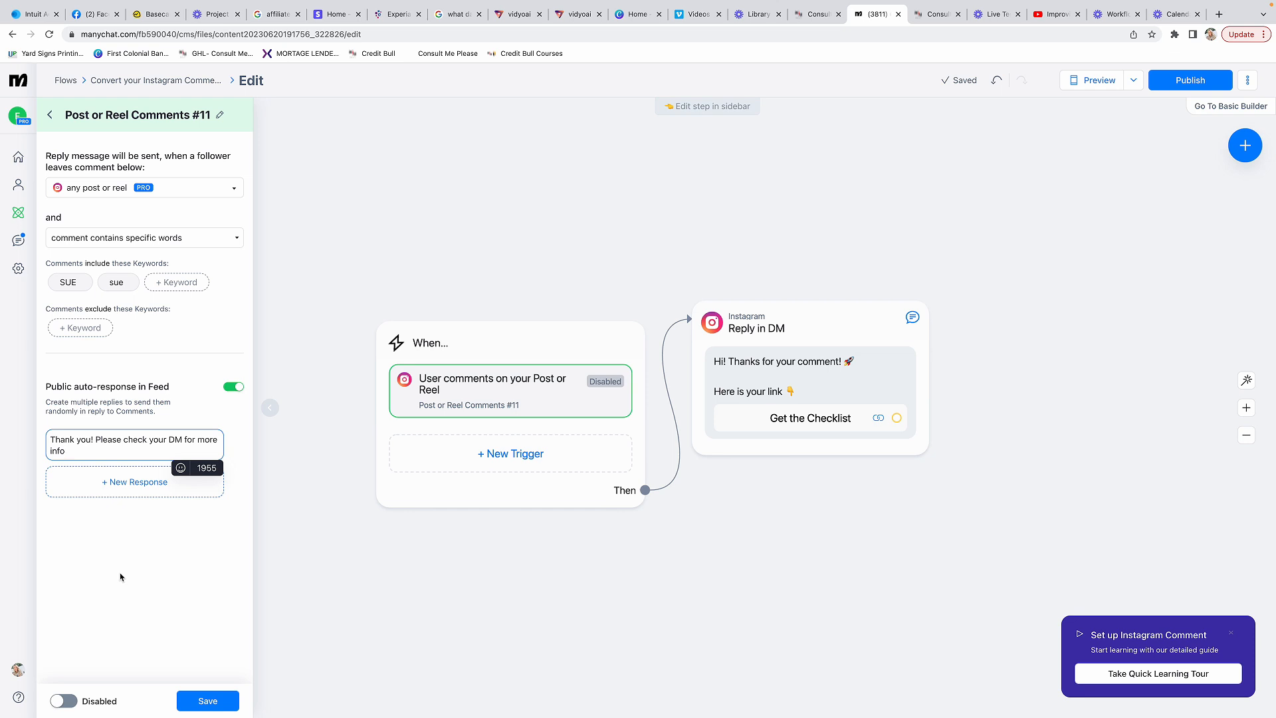
{"action": "mouse_move", "coordinate": [126, 503]}
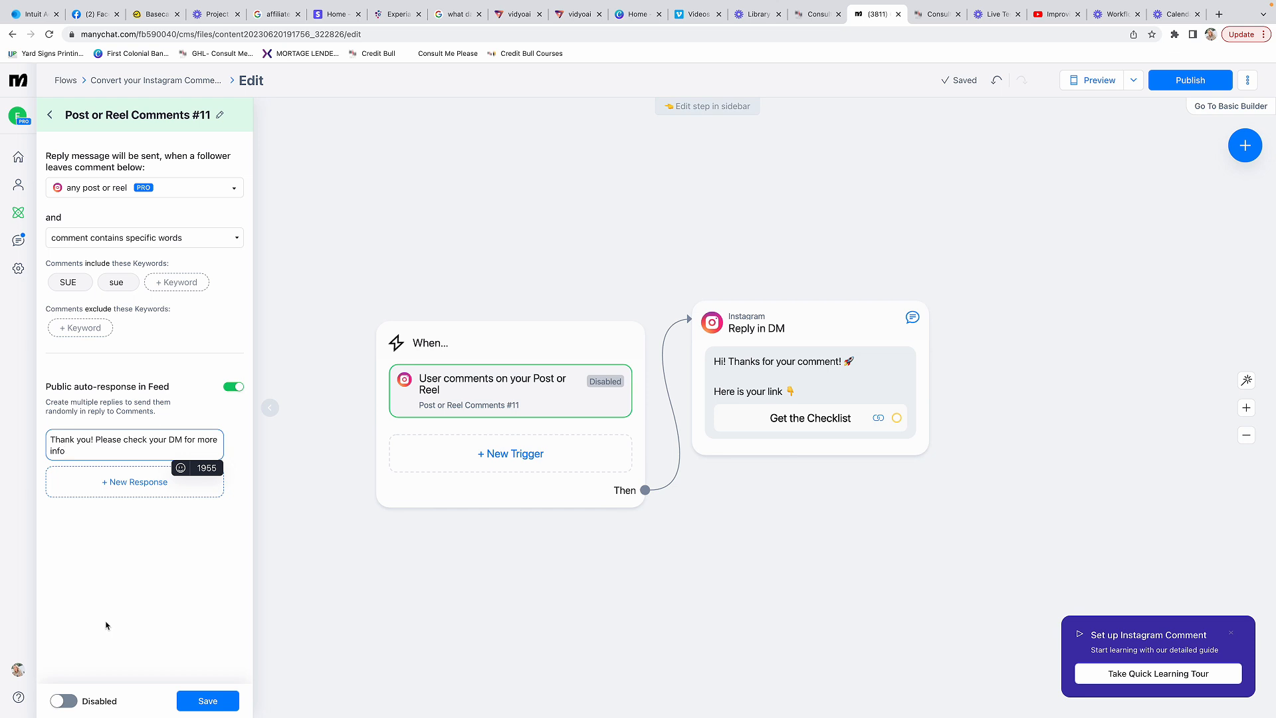
{"action": "mouse_move", "coordinate": [81, 683]}
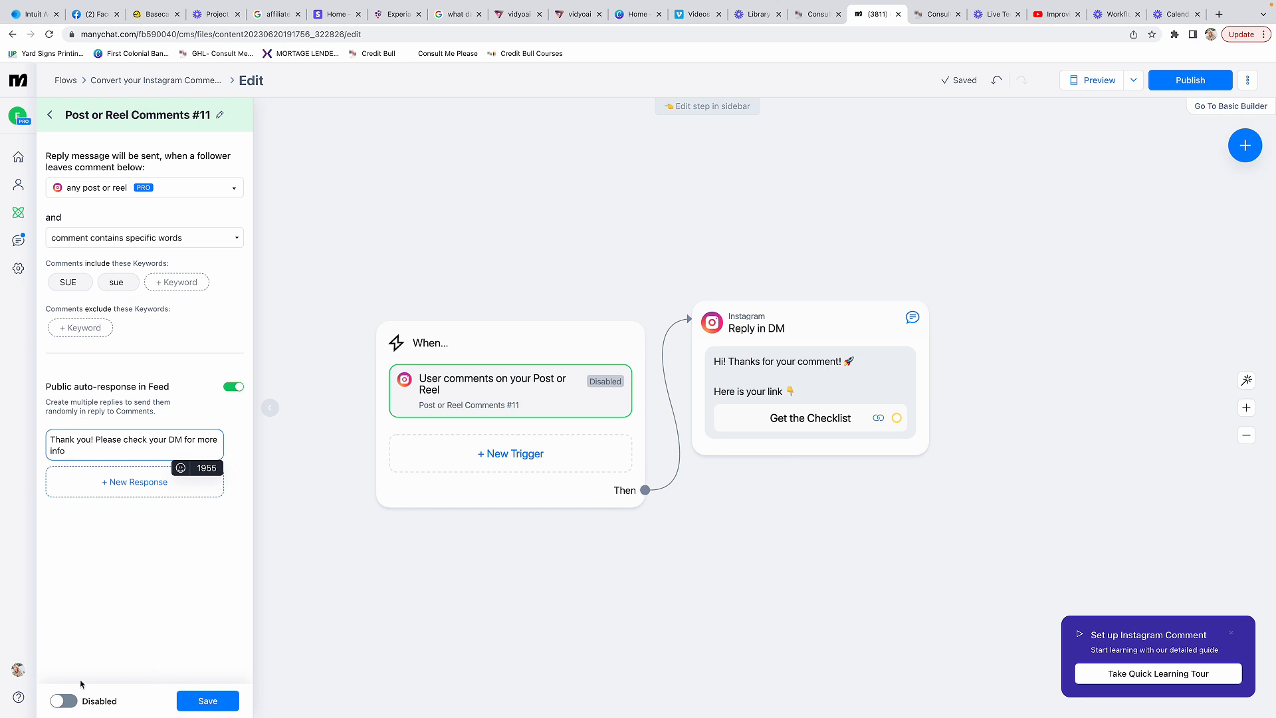
{"action": "left_click", "coordinate": [207, 701]}
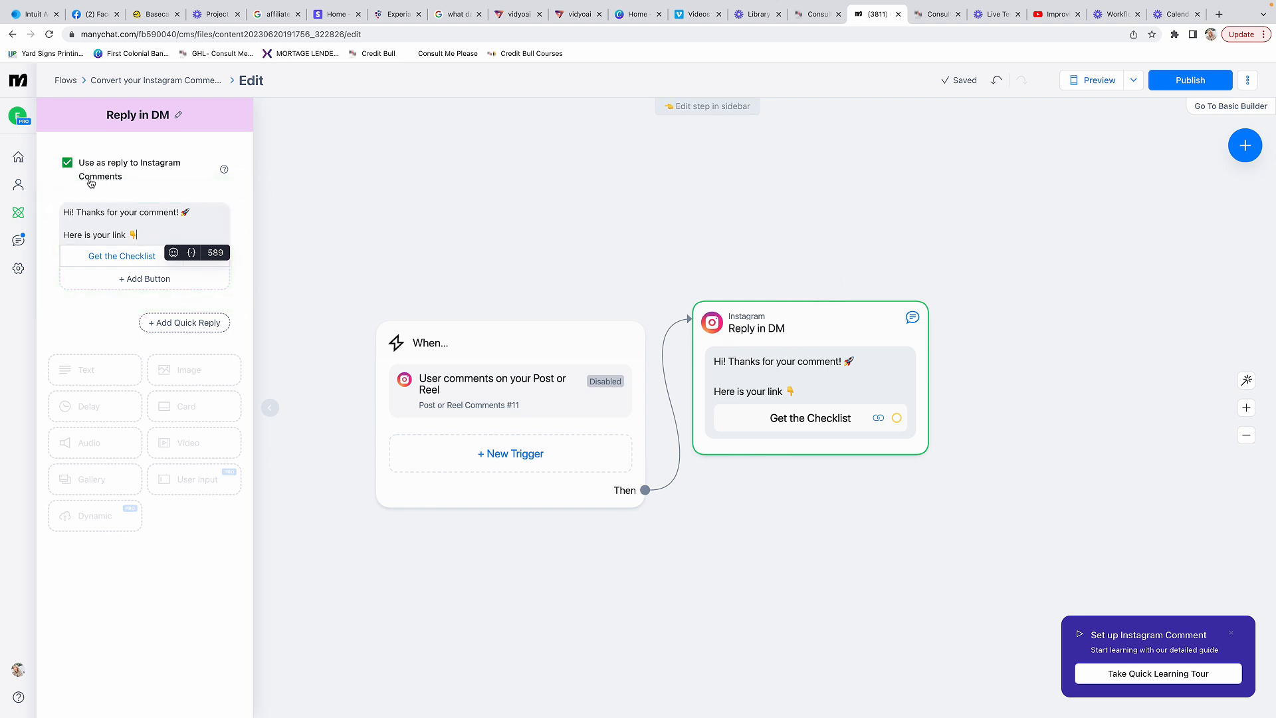
Step: Edit the DM message text and open the 'Get the Checklist' button's settings
{"action": "left_click", "coordinate": [122, 224]}
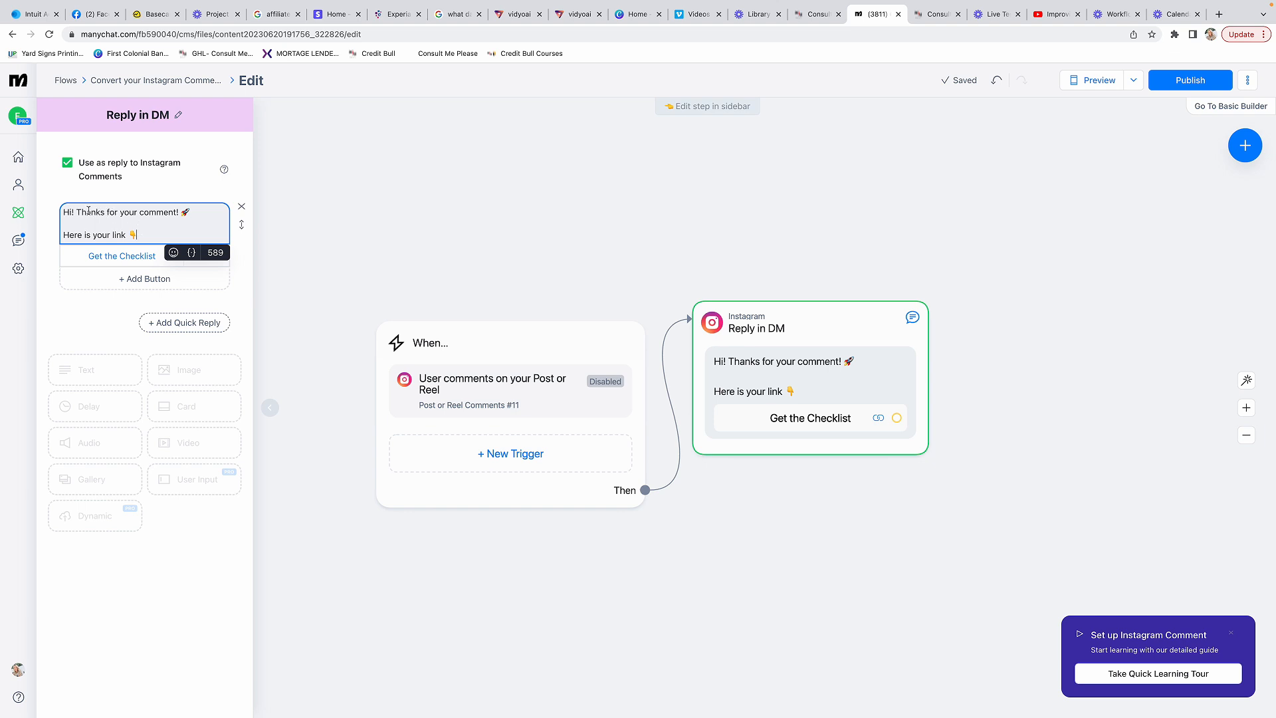
{"action": "double_click", "coordinate": [126, 212]}
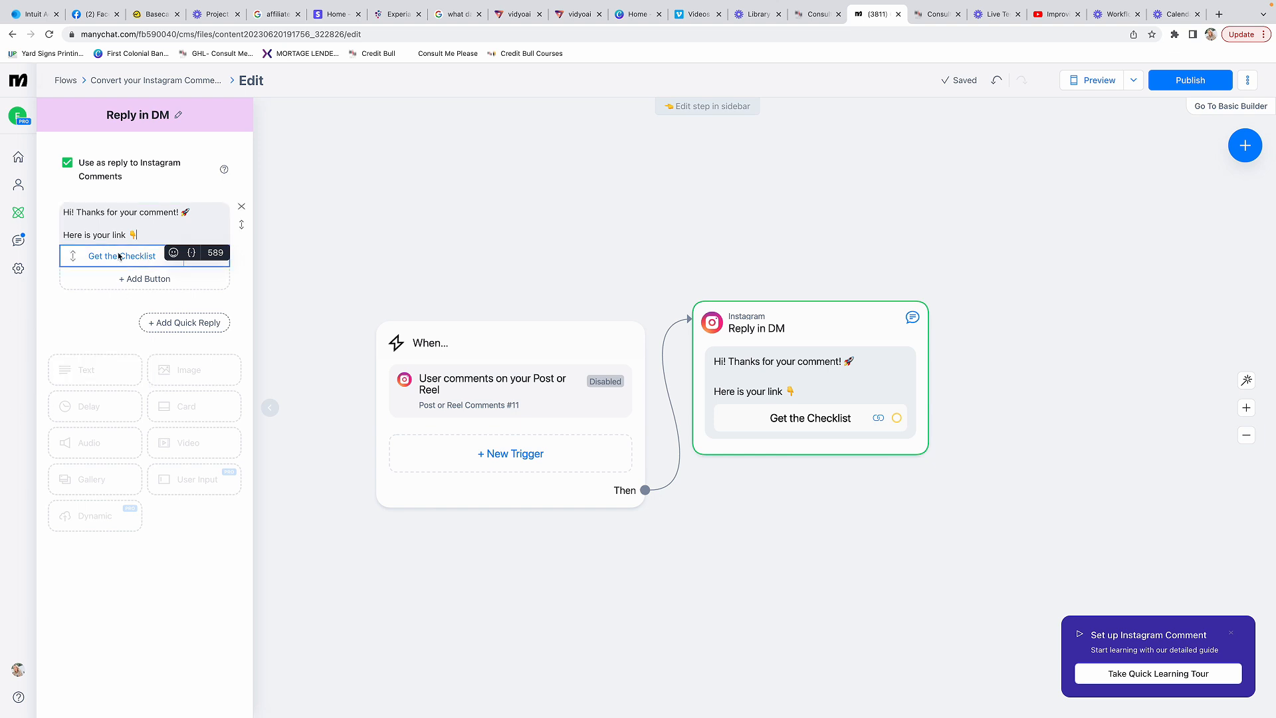
{"action": "left_click", "coordinate": [120, 256]}
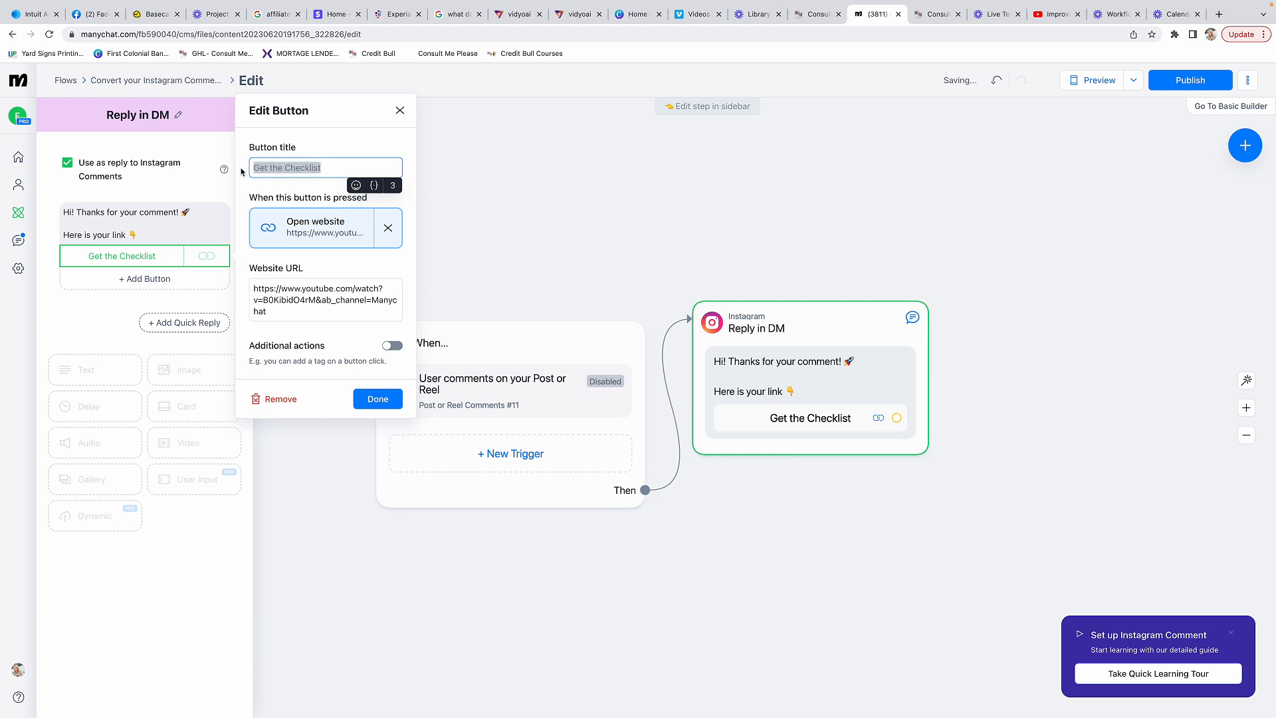
Step: Retitle the DM button 'Get Access!', keep its YouTube website link, and save it
{"action": "type", "text": "Click Her"}
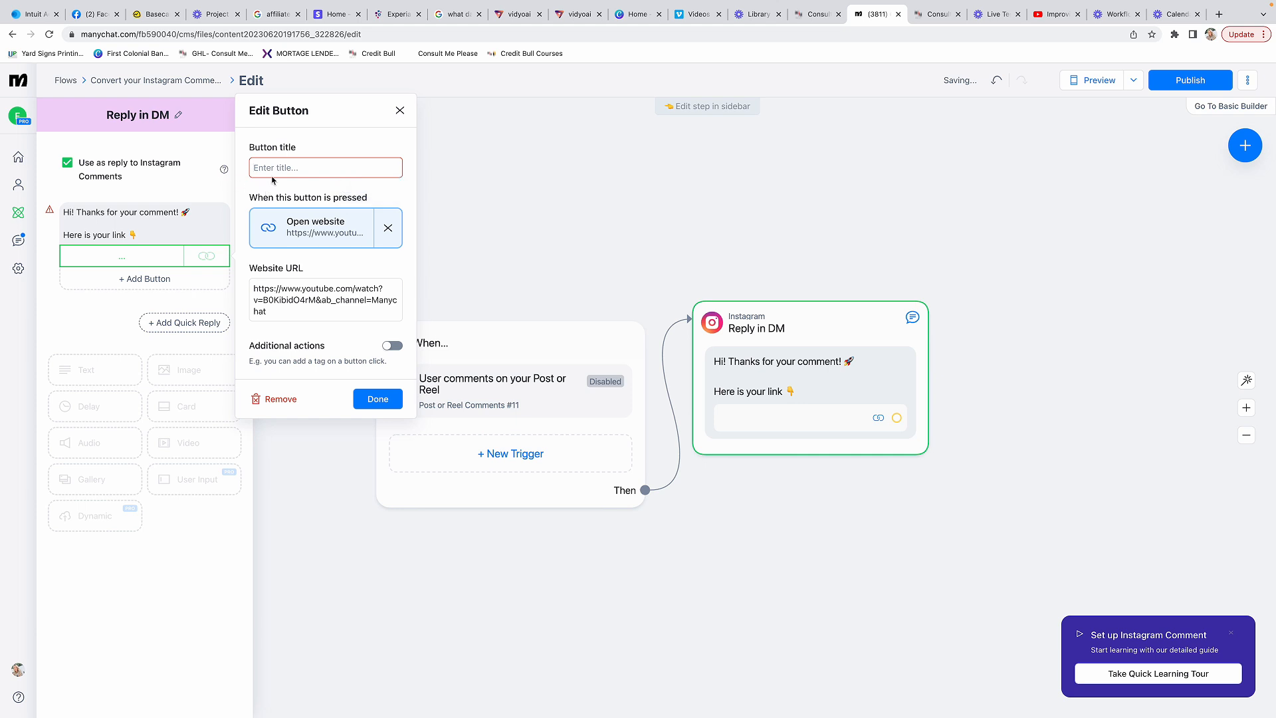
{"action": "type", "text": "Chek"}
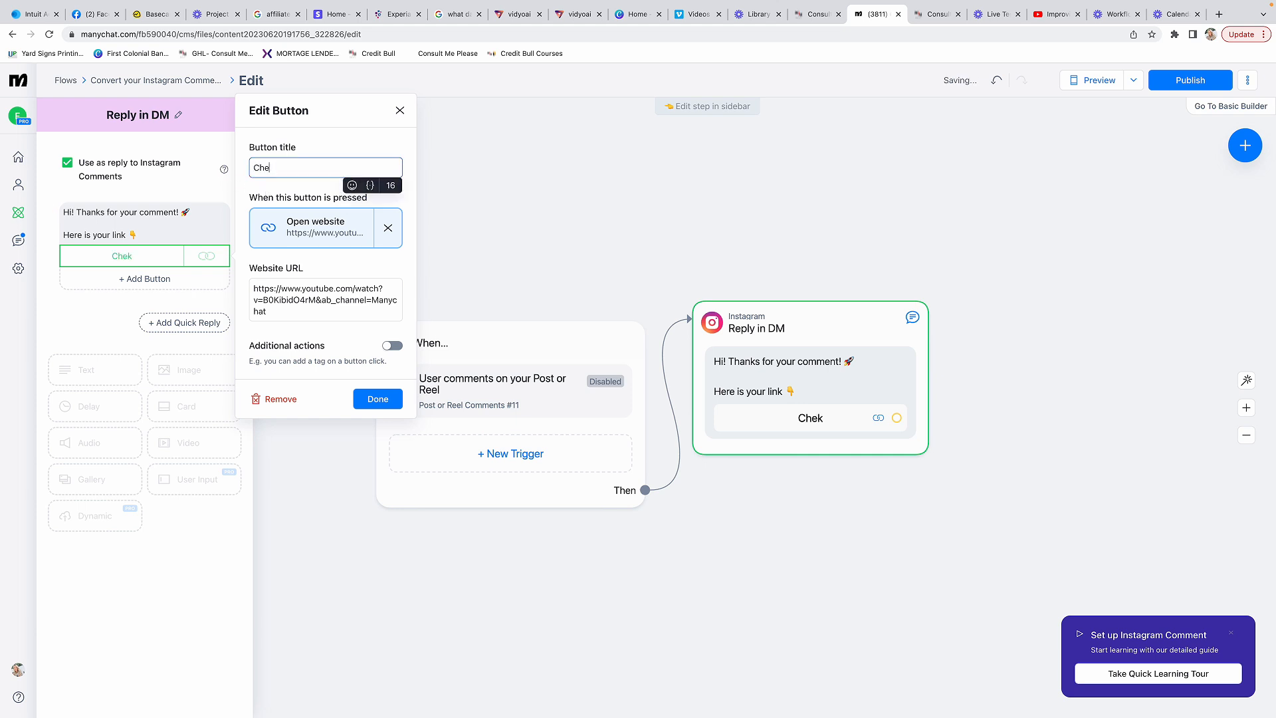
{"action": "type", "text": "Click H"}
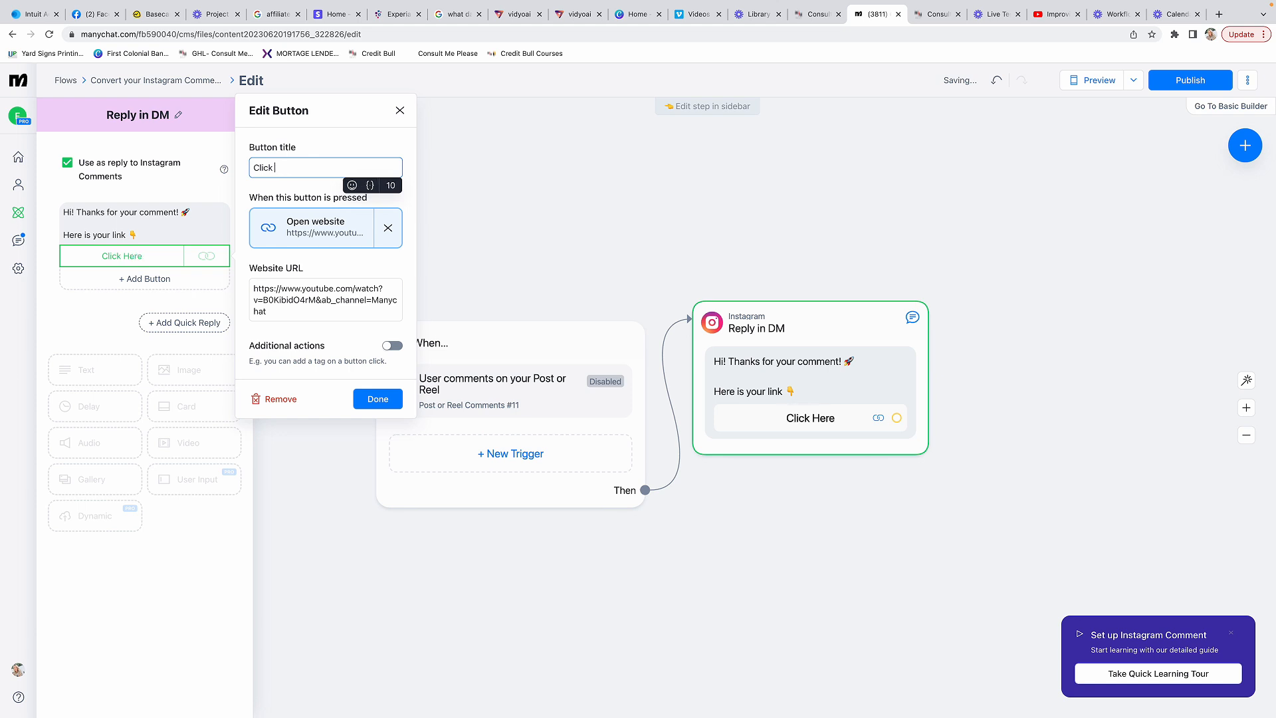
{"action": "type", "text": "Get Access!"}
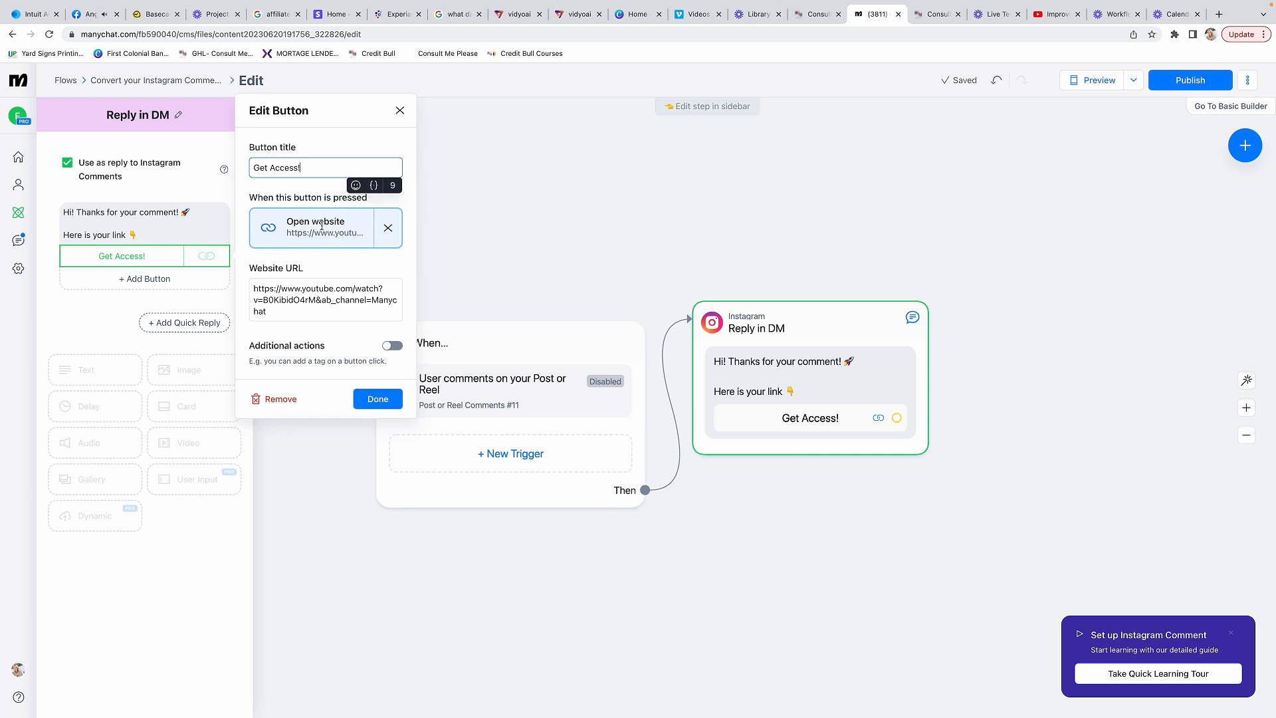
{"action": "left_click", "coordinate": [324, 298]}
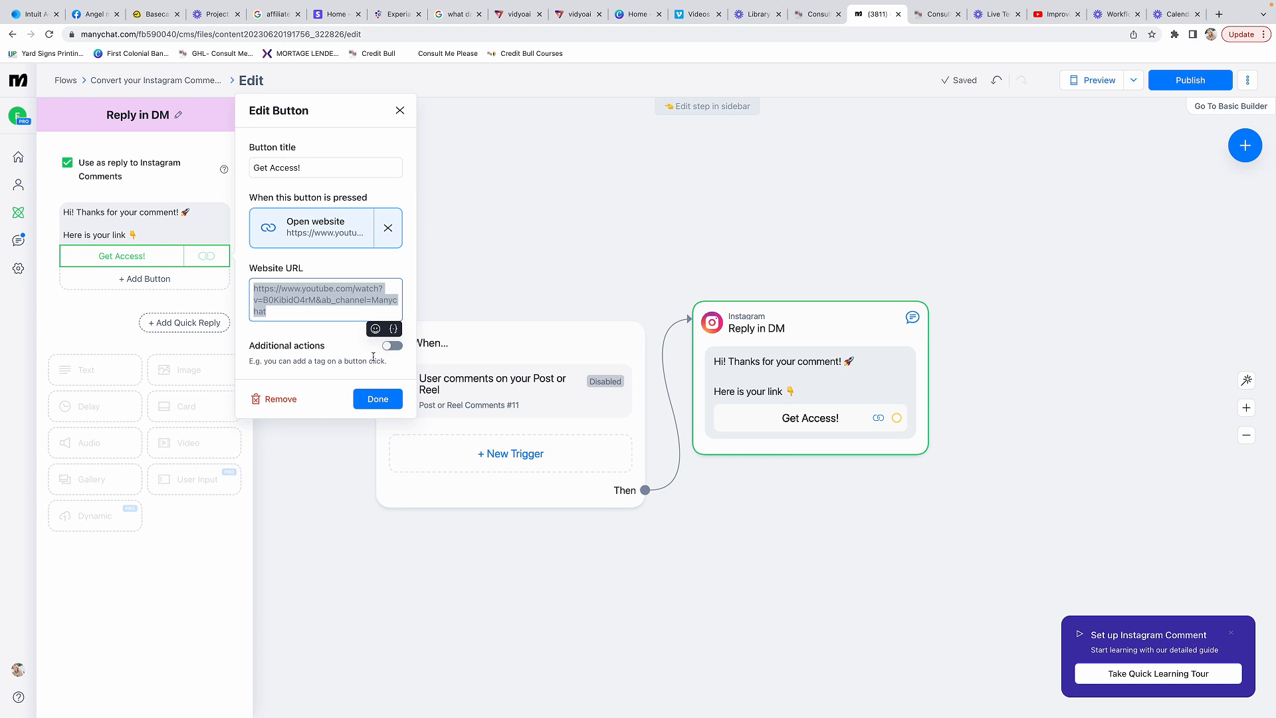
{"action": "left_click", "coordinate": [377, 399]}
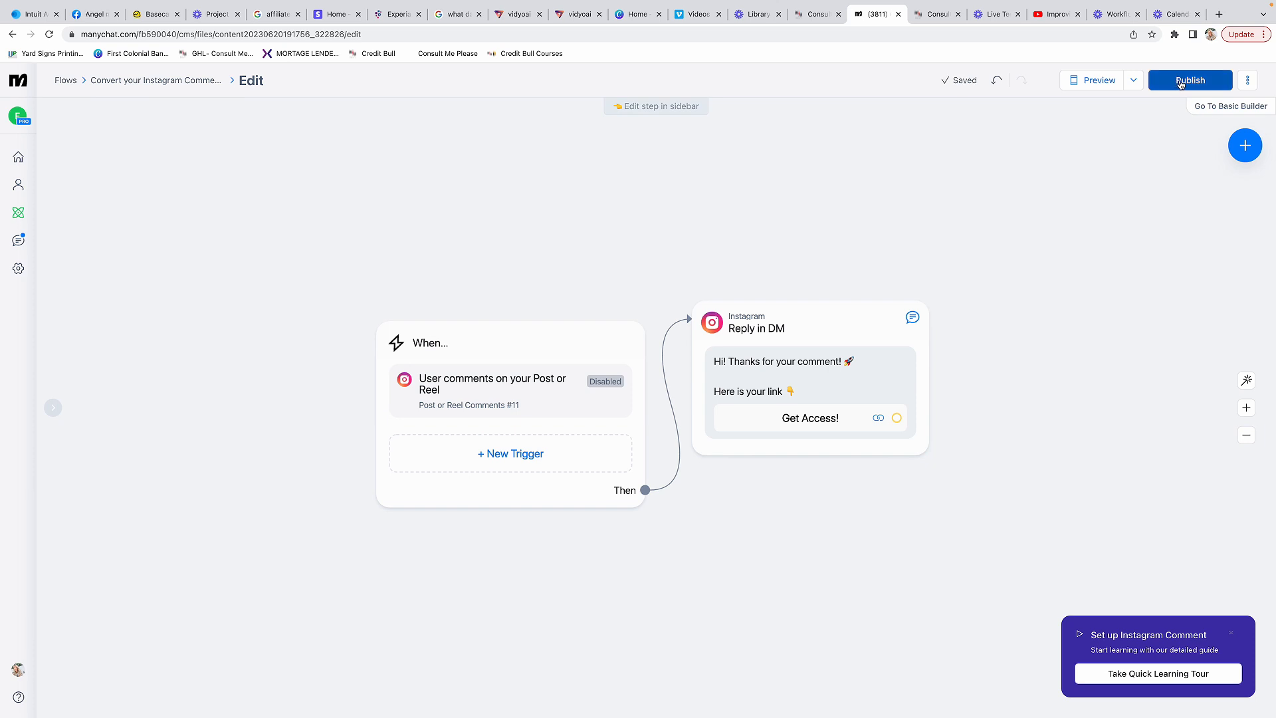
{"action": "mouse_move", "coordinate": [1101, 134]}
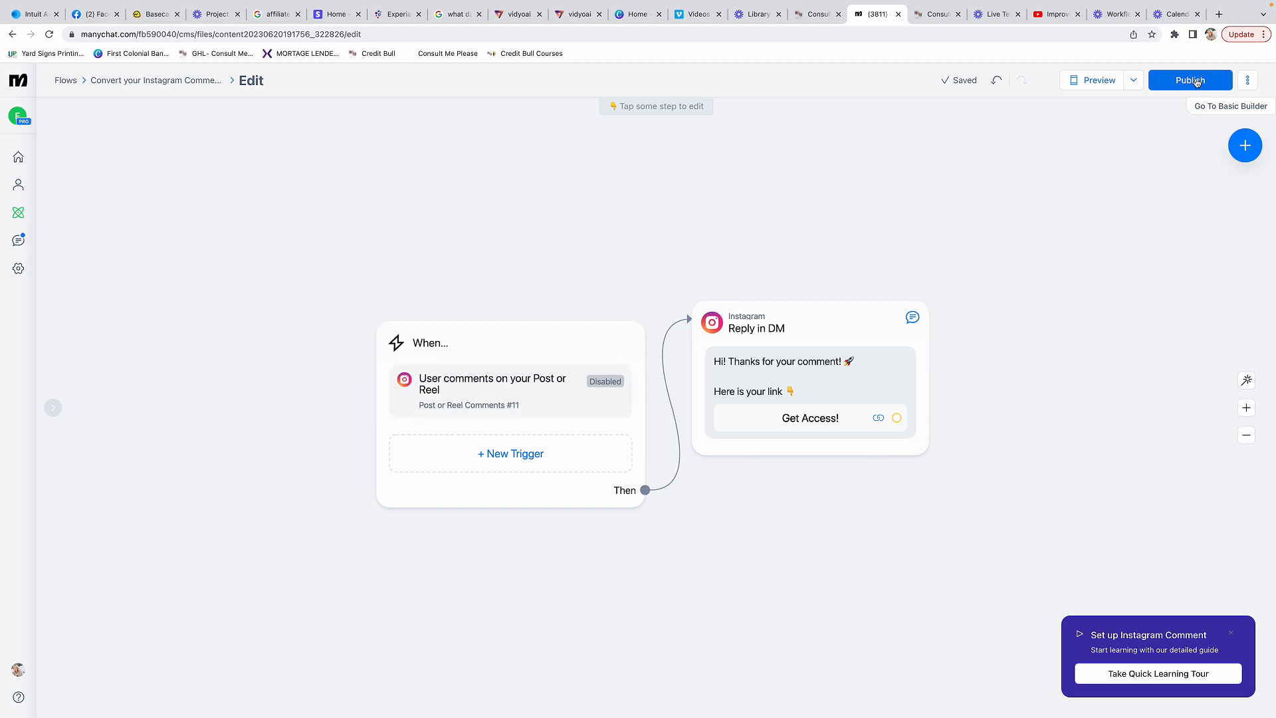
Step: Publish the flow and review the comment trigger's keywords and auto-reply
{"action": "left_click", "coordinate": [1189, 80]}
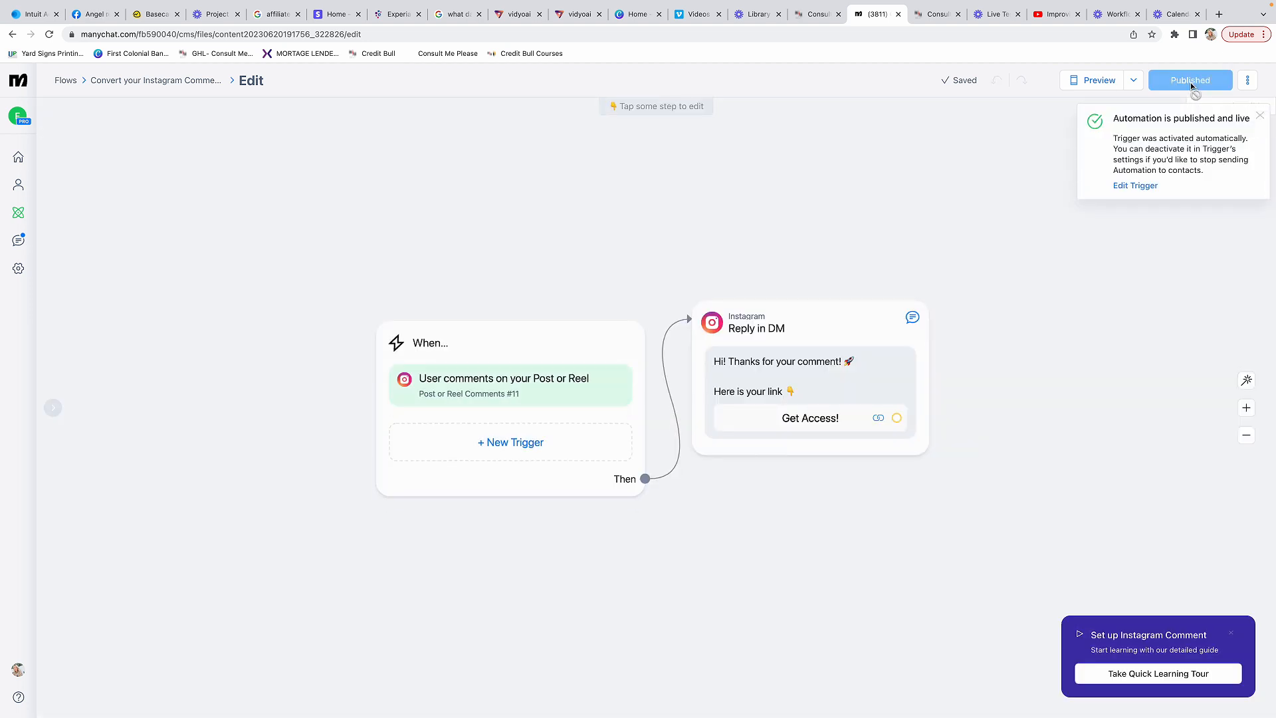
{"action": "left_click", "coordinate": [511, 341]}
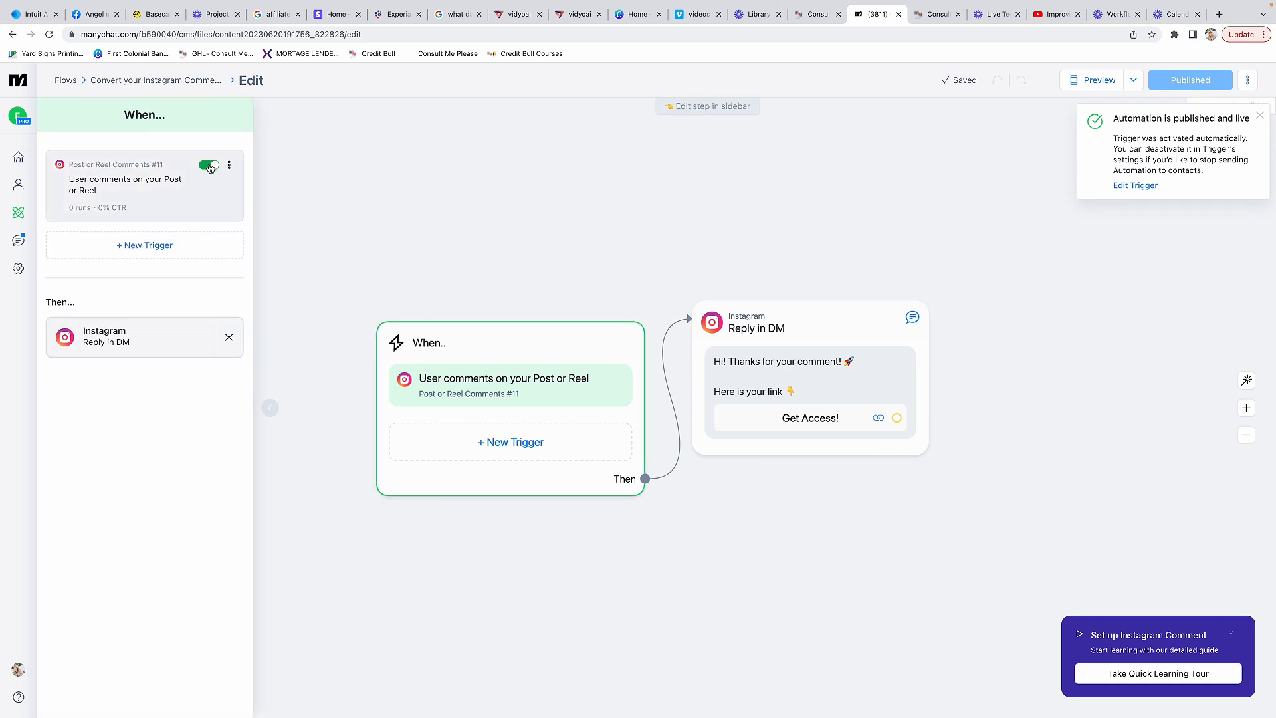
{"action": "left_click", "coordinate": [510, 385]}
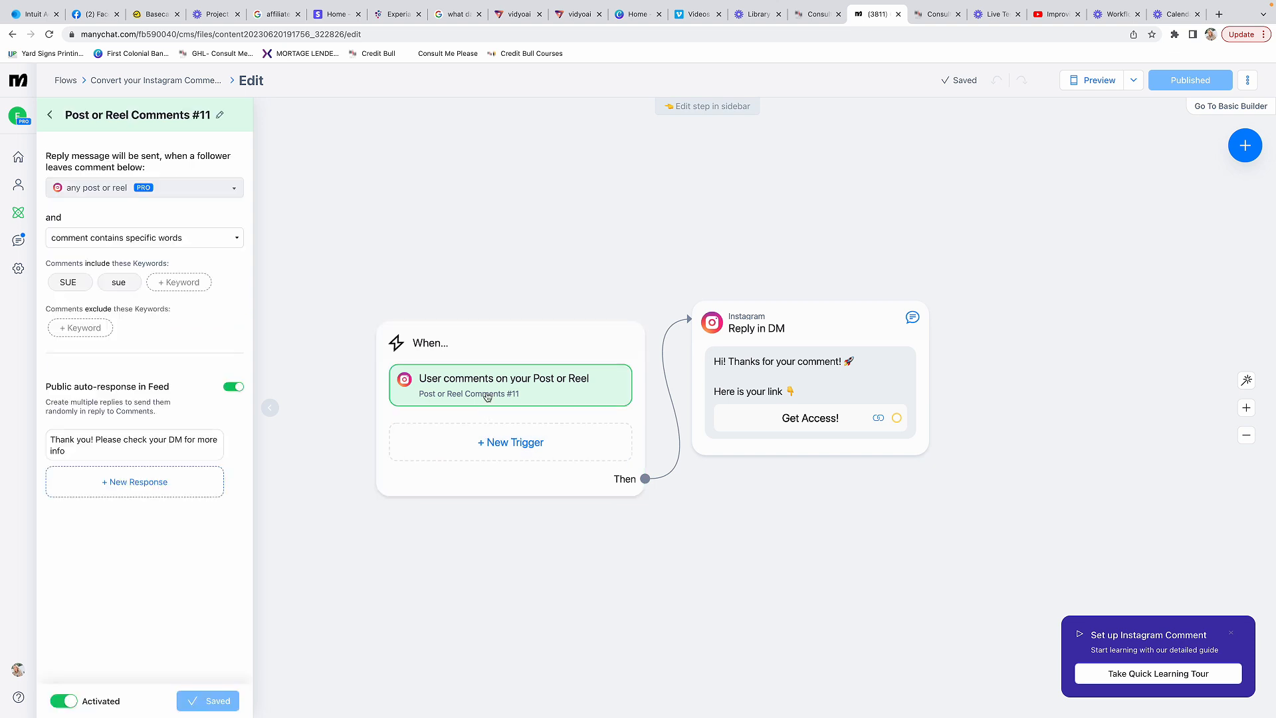
{"action": "left_click", "coordinate": [474, 355]}
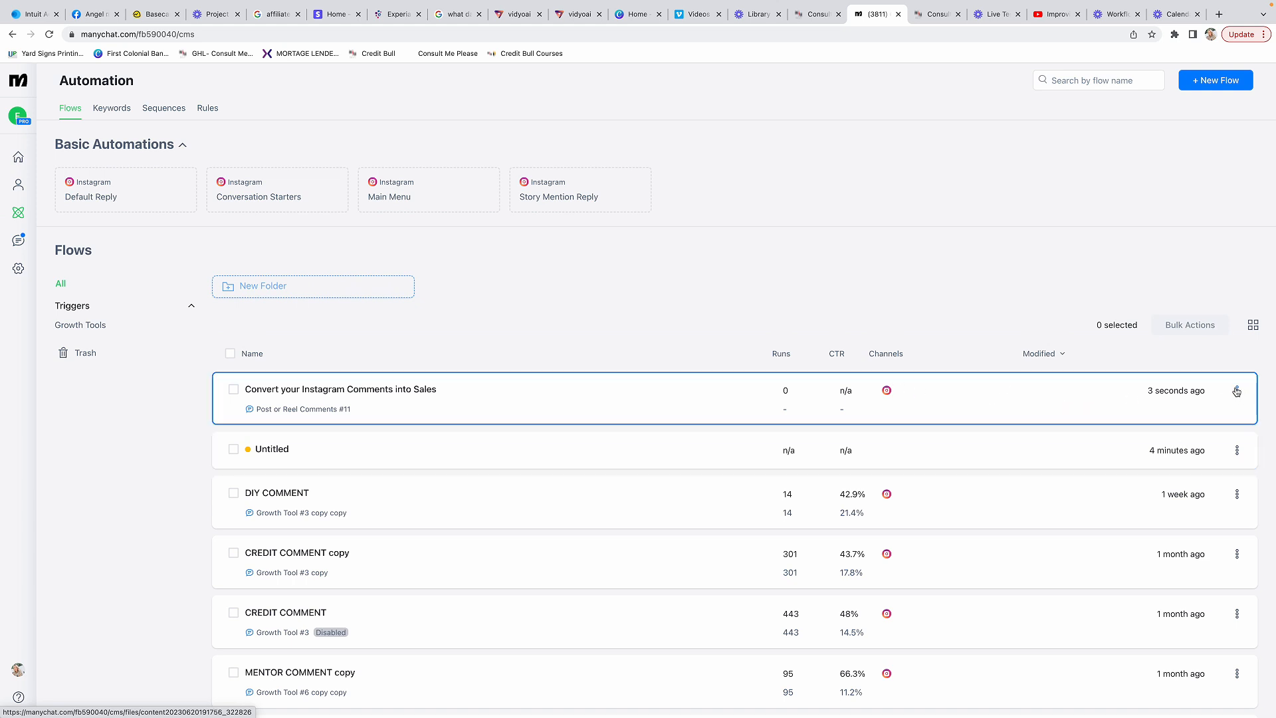
Step: Delete the 'Convert your Instagram Comments into Sales' flow
{"action": "left_click", "coordinate": [1236, 391]}
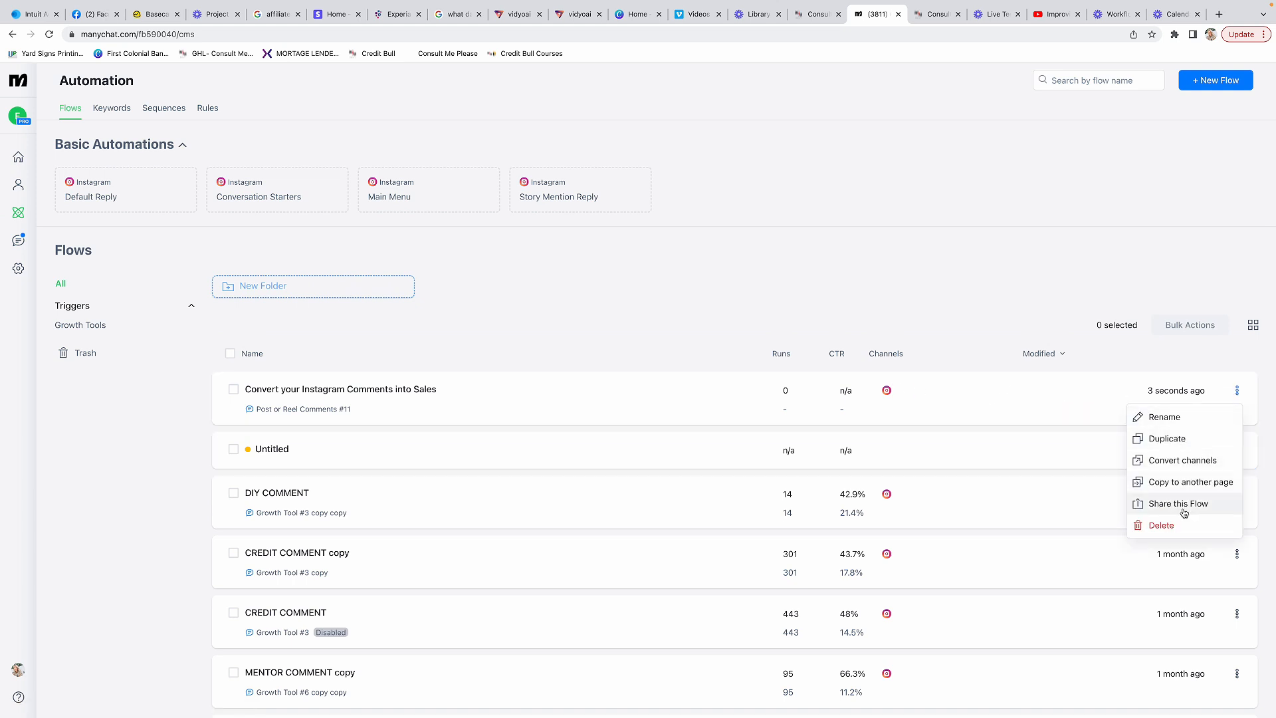
{"action": "mouse_move", "coordinate": [1161, 525]}
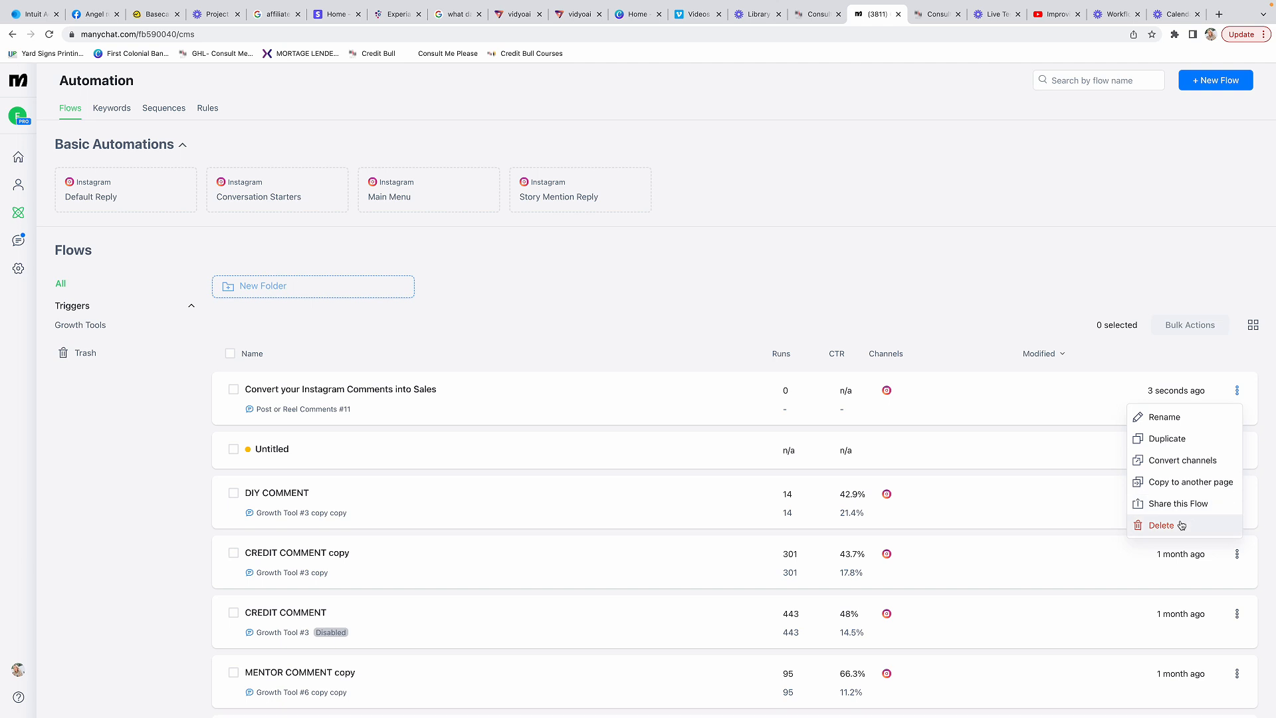
{"action": "mouse_move", "coordinate": [1231, 563]}
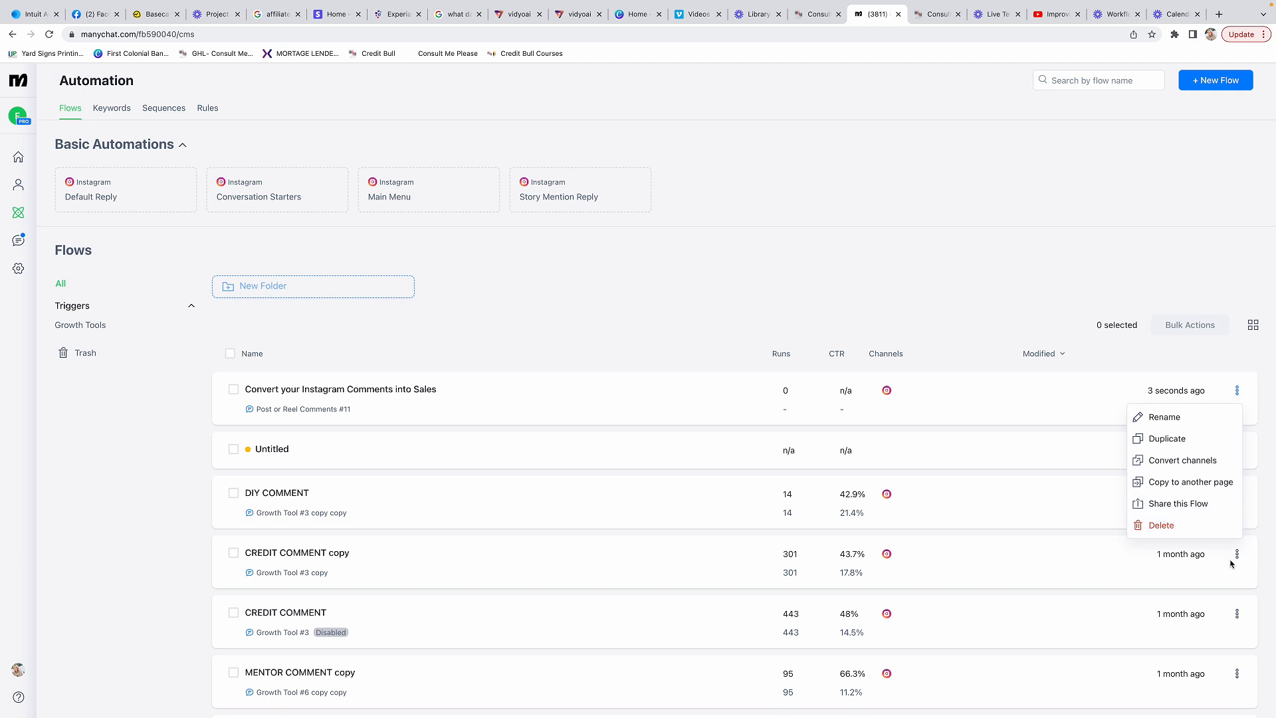
{"action": "mouse_move", "coordinate": [1160, 525]}
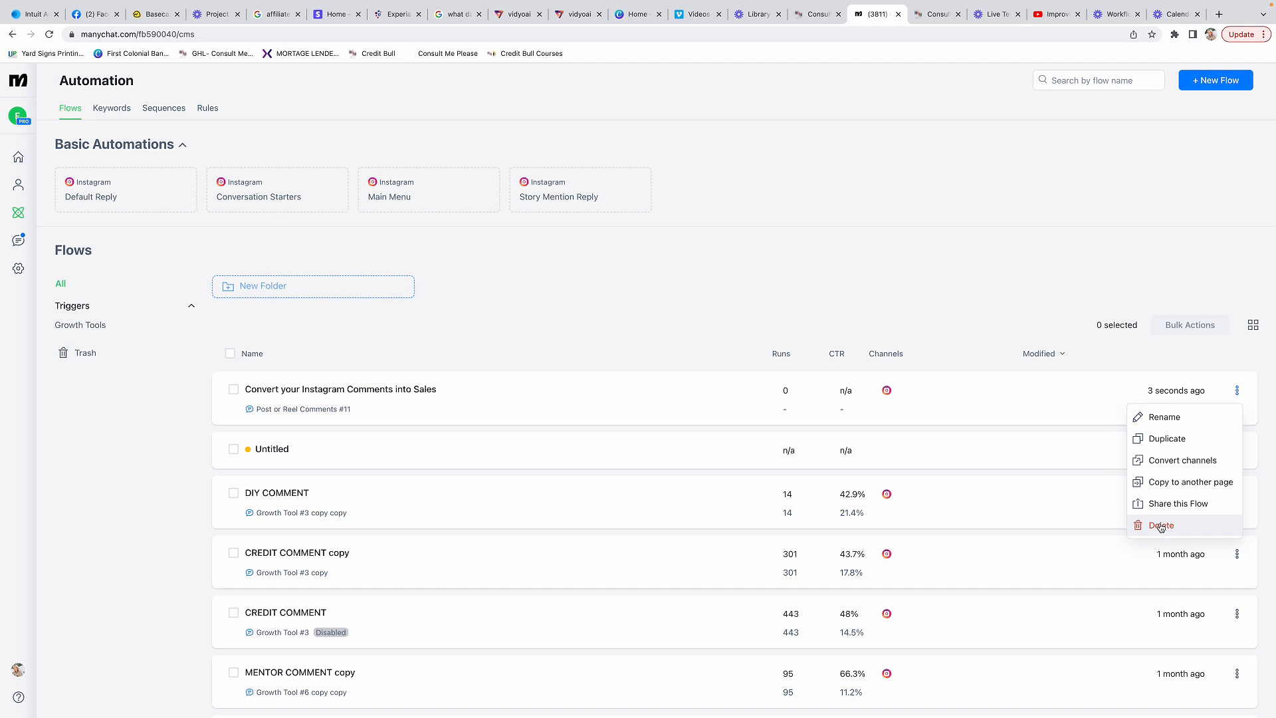
{"action": "left_click", "coordinate": [1160, 525]}
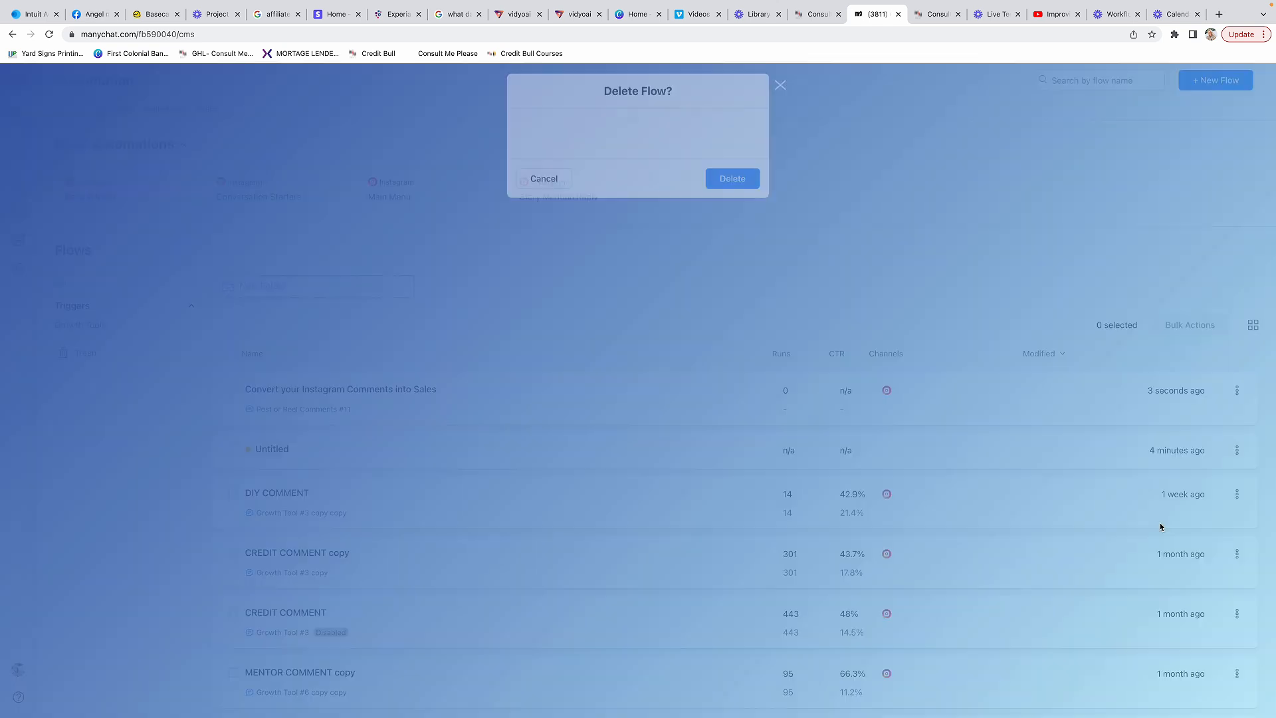
{"action": "left_click", "coordinate": [731, 178]}
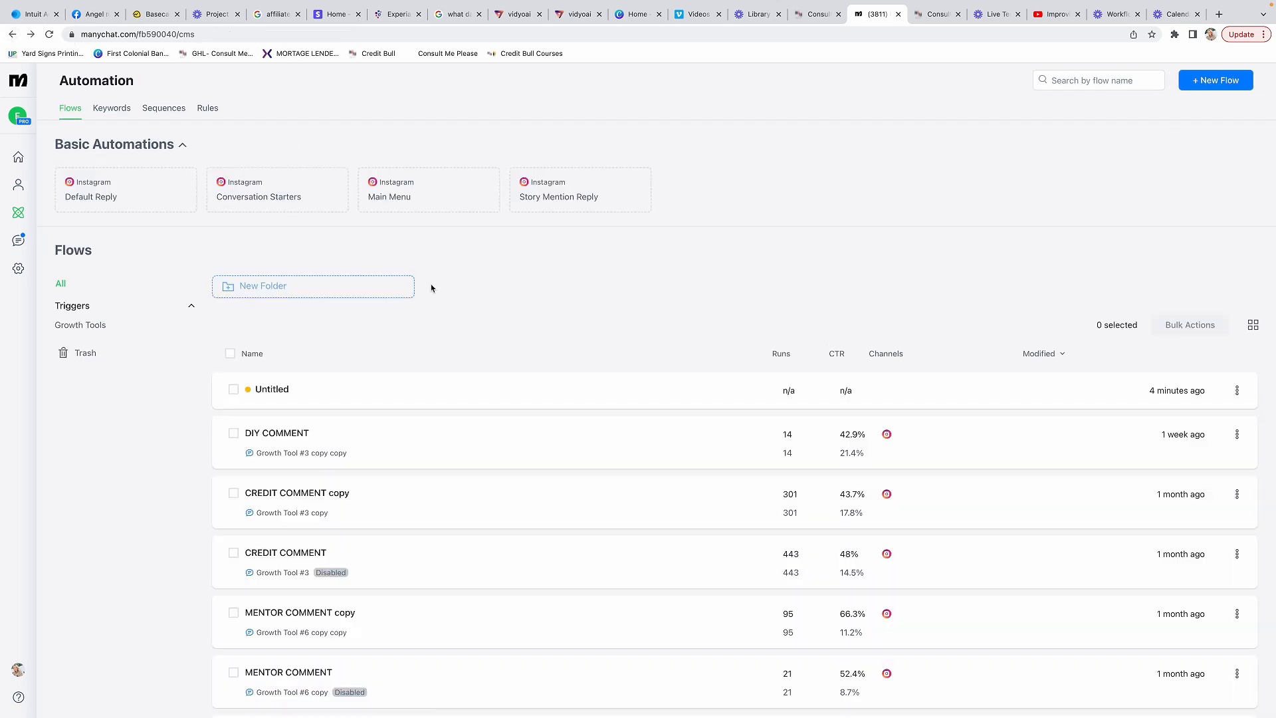
Step: Delete the Untitled flow
{"action": "left_click", "coordinate": [1237, 391]}
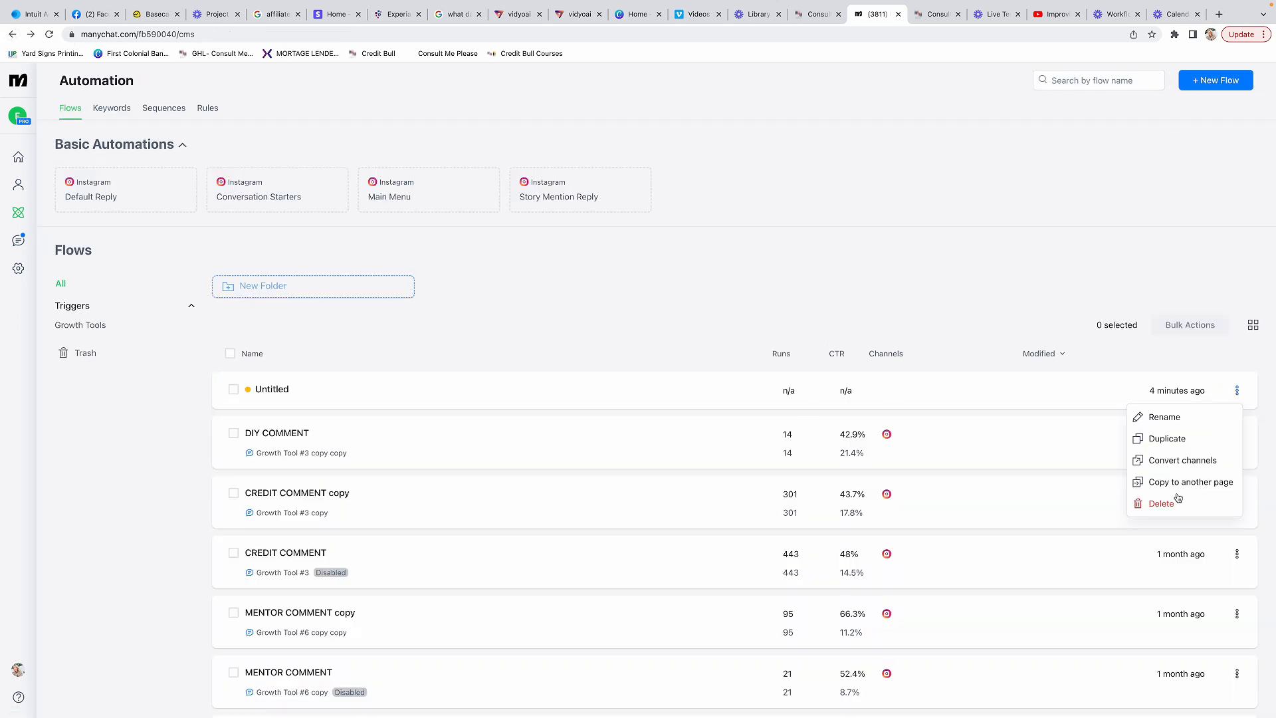
{"action": "left_click", "coordinate": [1161, 504]}
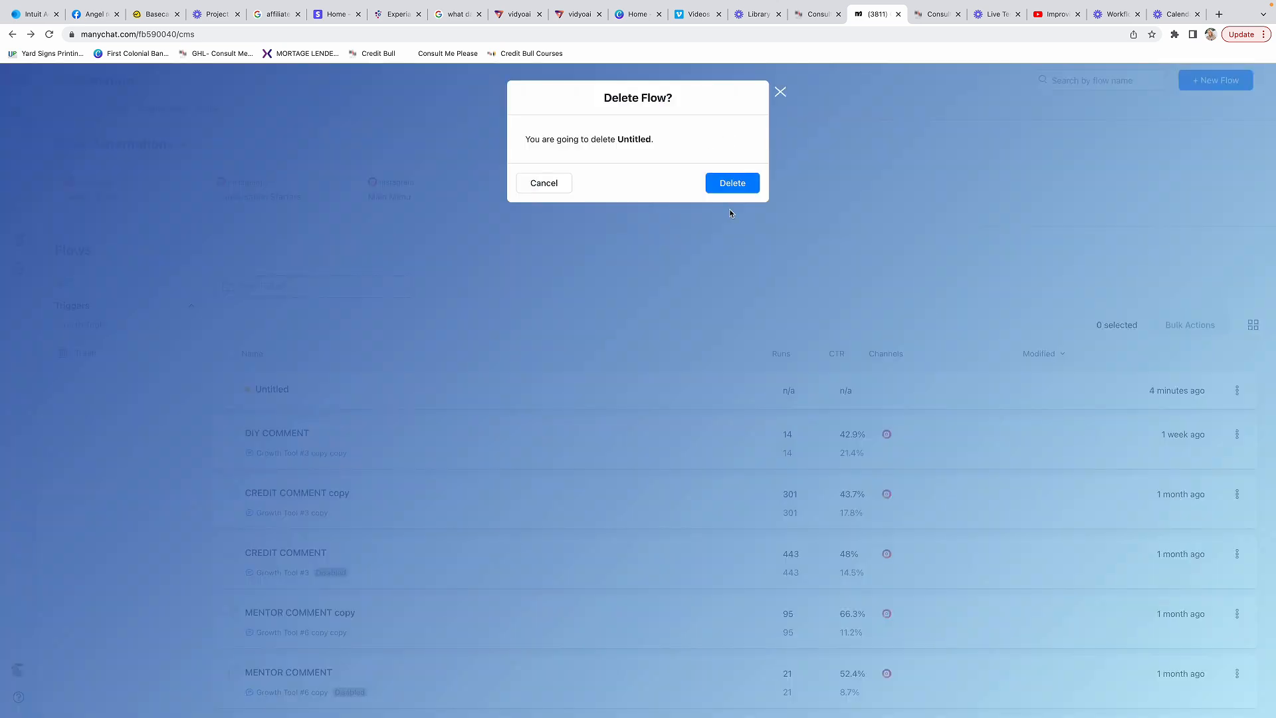
{"action": "left_click", "coordinate": [731, 182]}
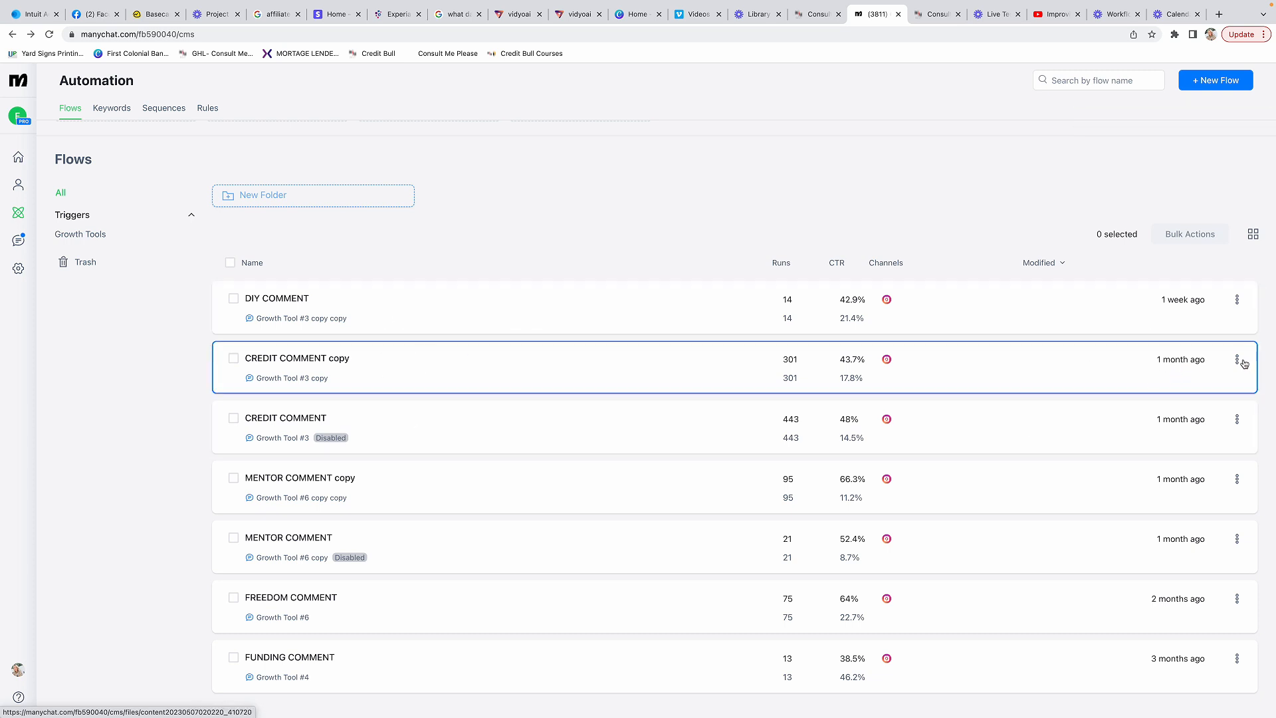
{"action": "left_click", "coordinate": [1238, 363]}
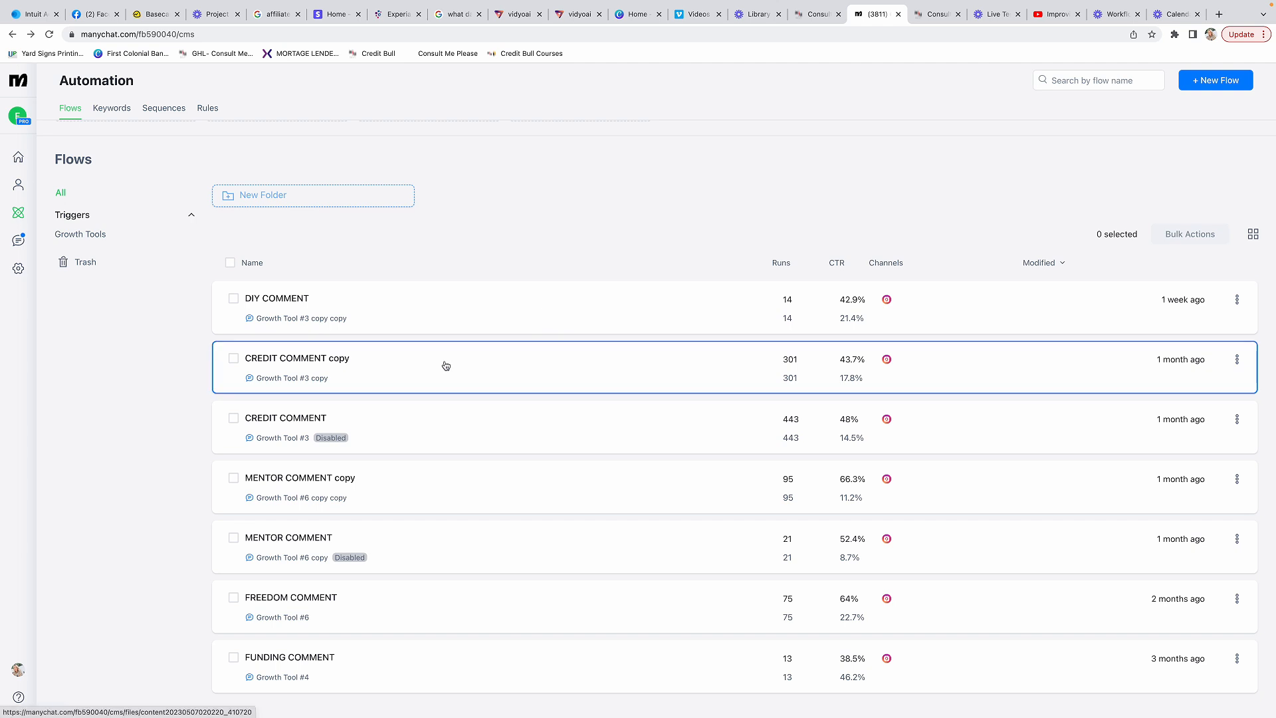
{"action": "mouse_move", "coordinate": [588, 369]}
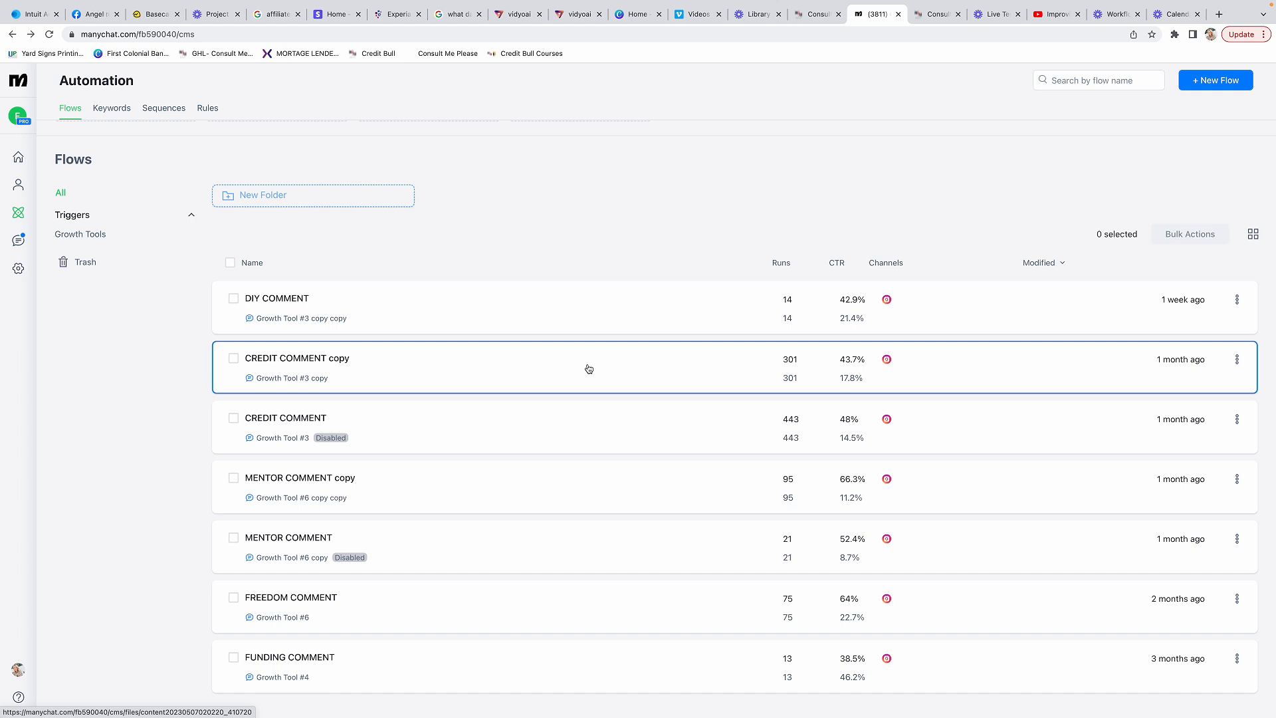
{"action": "mouse_move", "coordinate": [616, 363]}
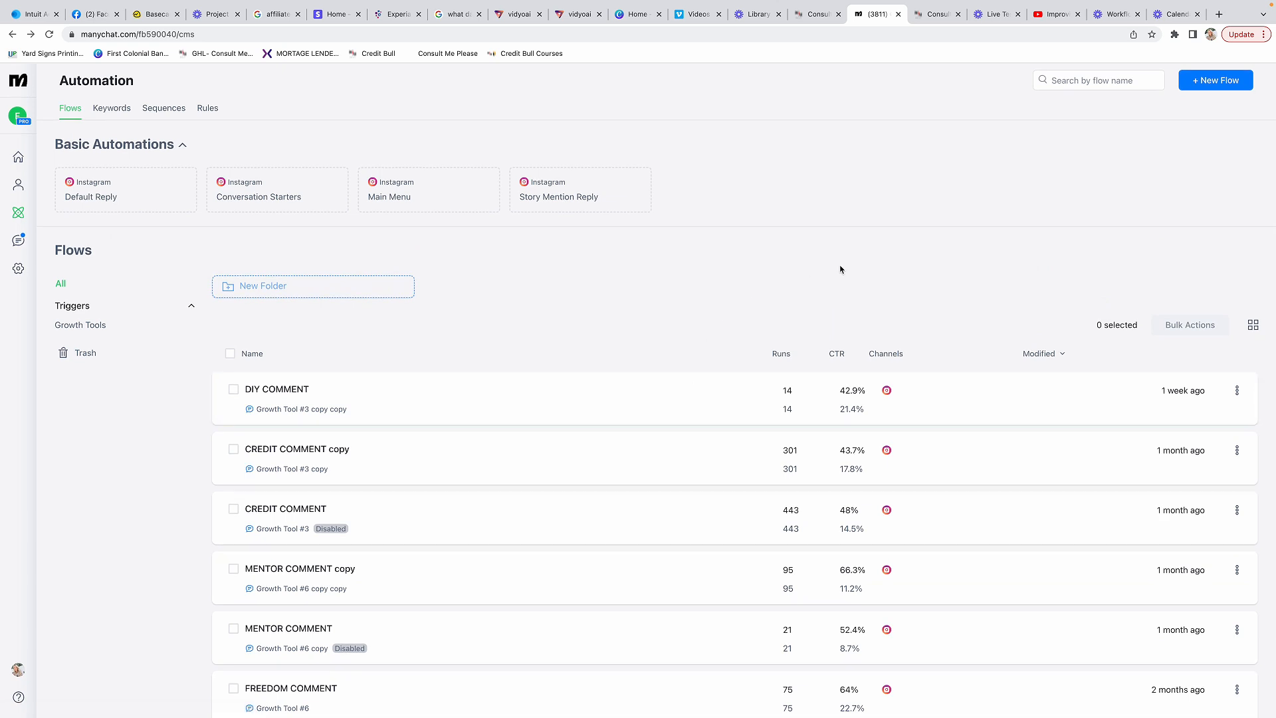
{"action": "mouse_move", "coordinate": [762, 258]}
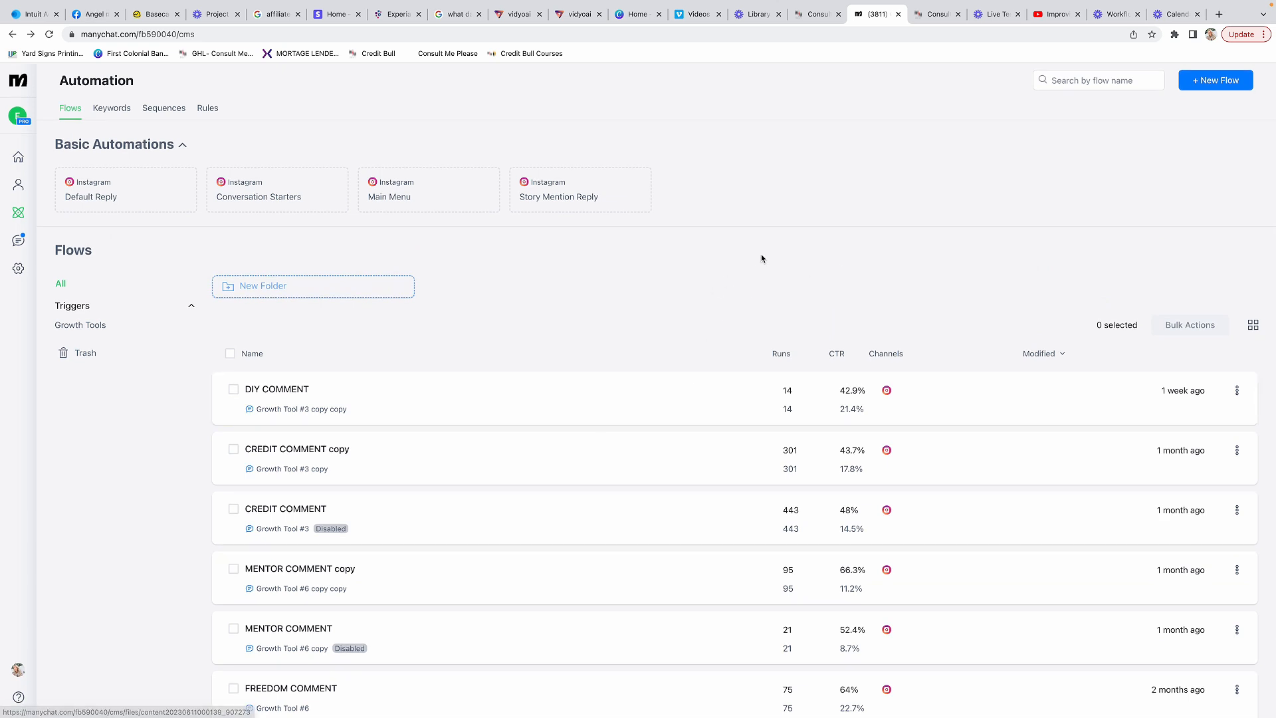